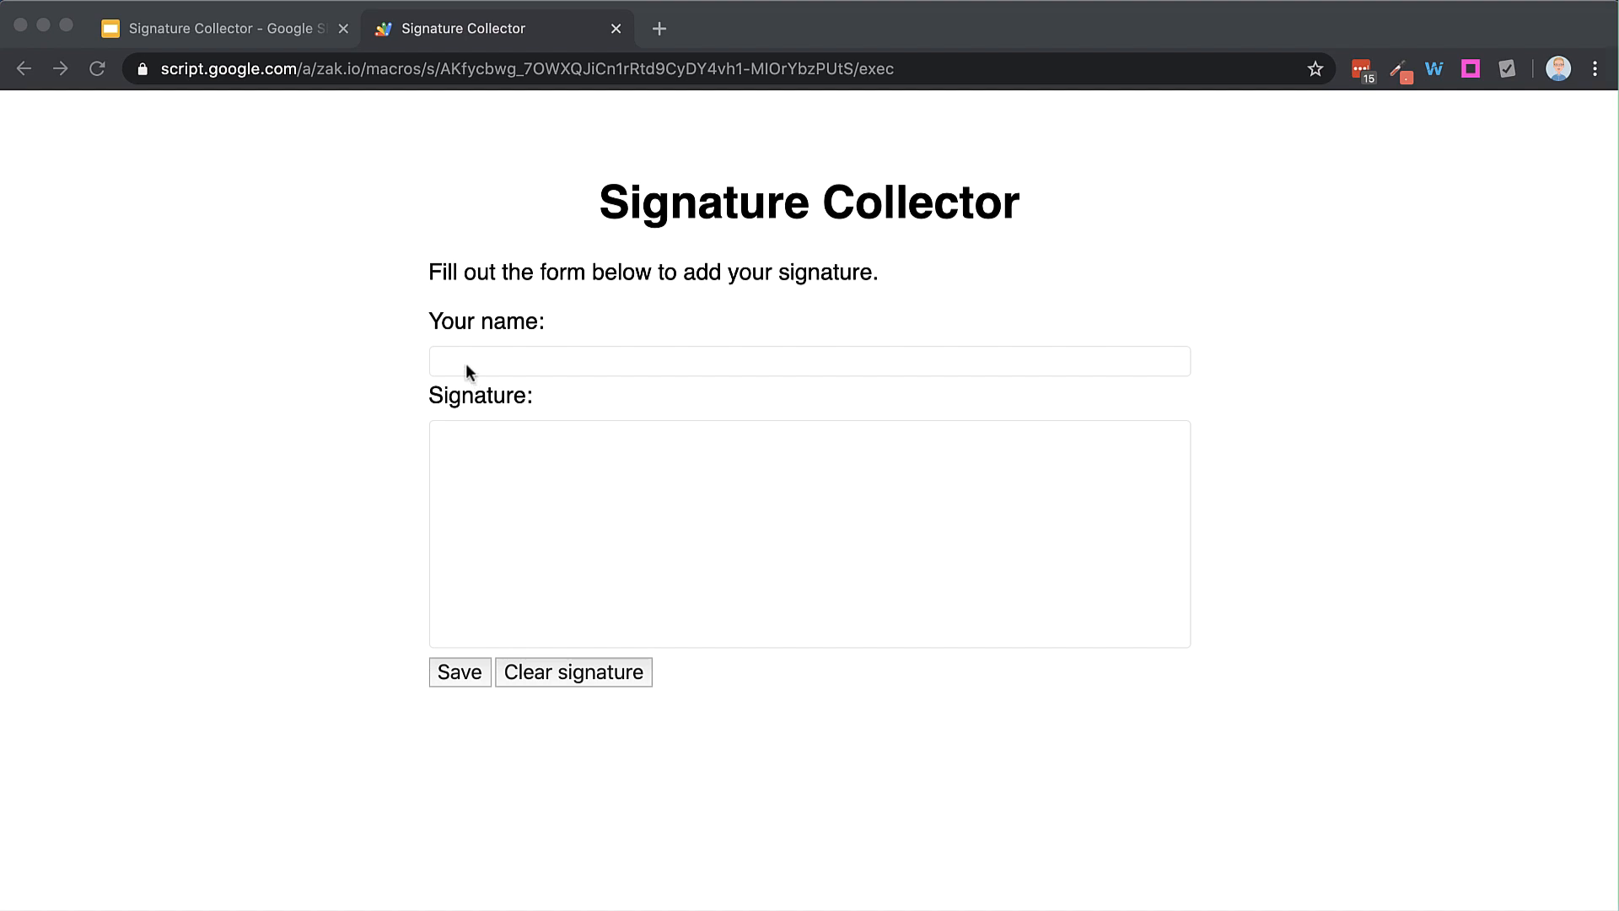
- Submit a test signature under the name Zak Kolar and save it
text(Zak Kolar)
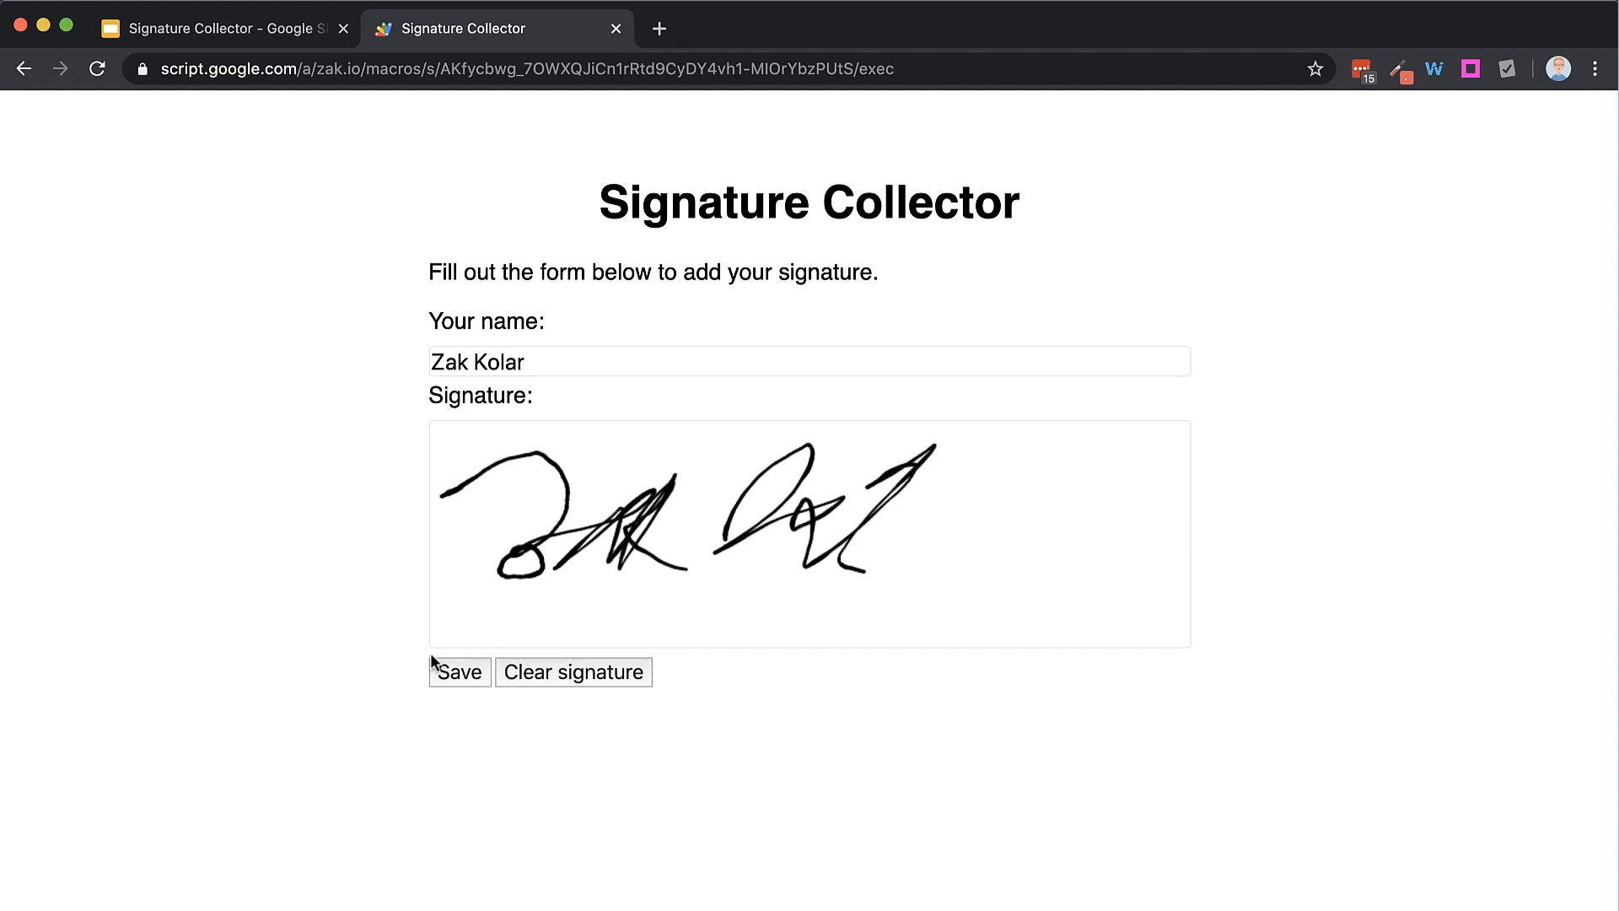
click(458, 673)
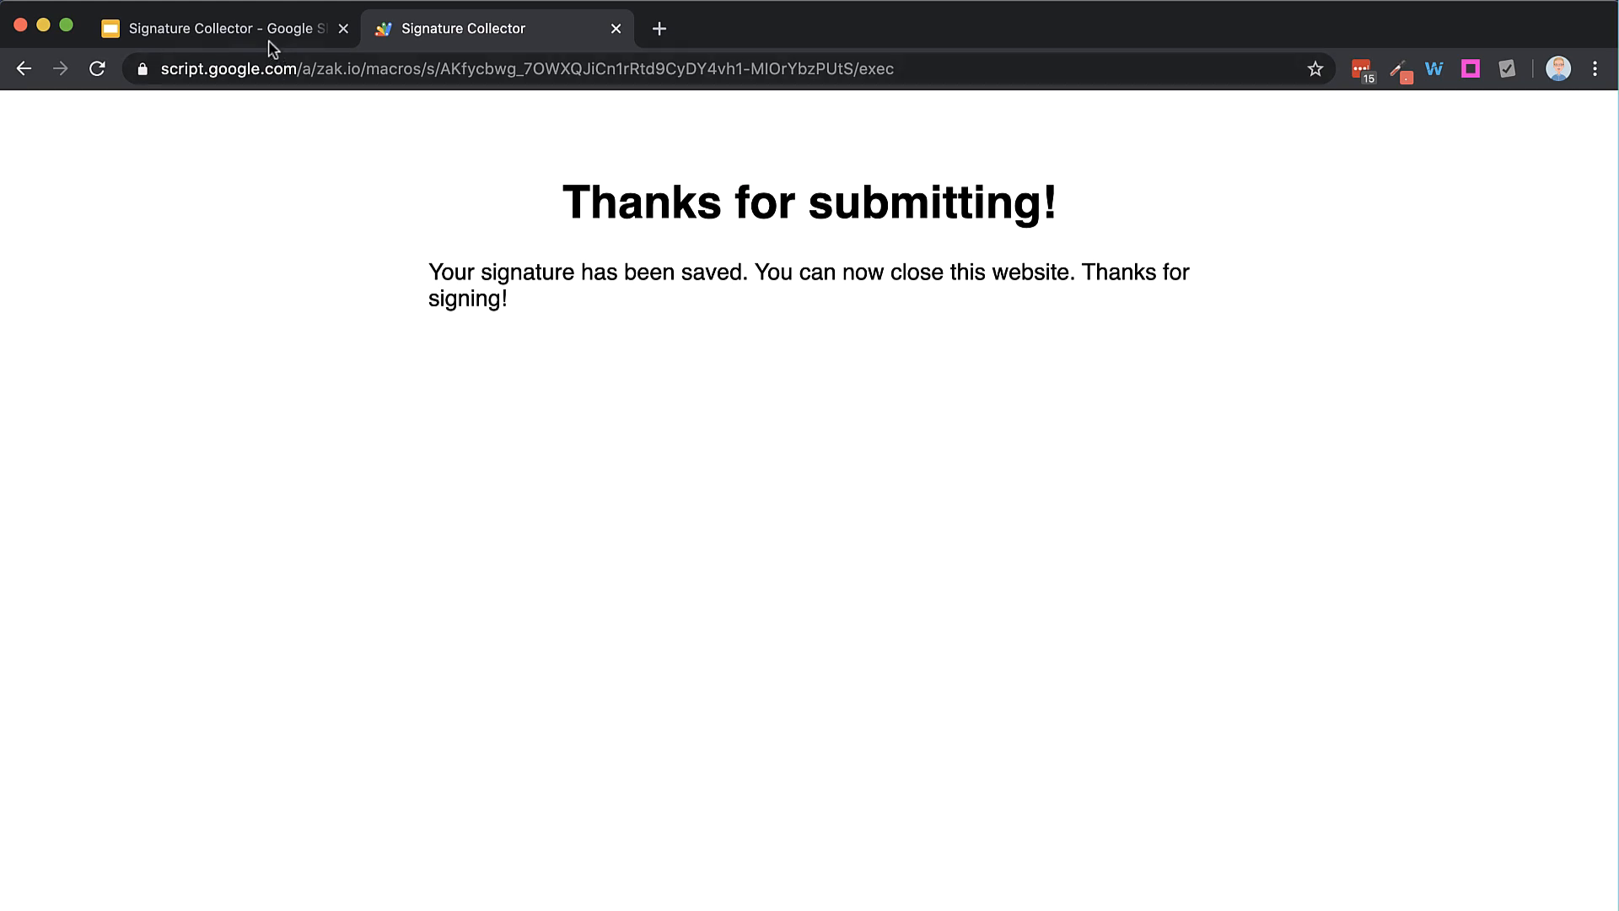
- Add a 2020 label to the signatures deck, download it as PNG, and bring up the template preview
click(218, 29)
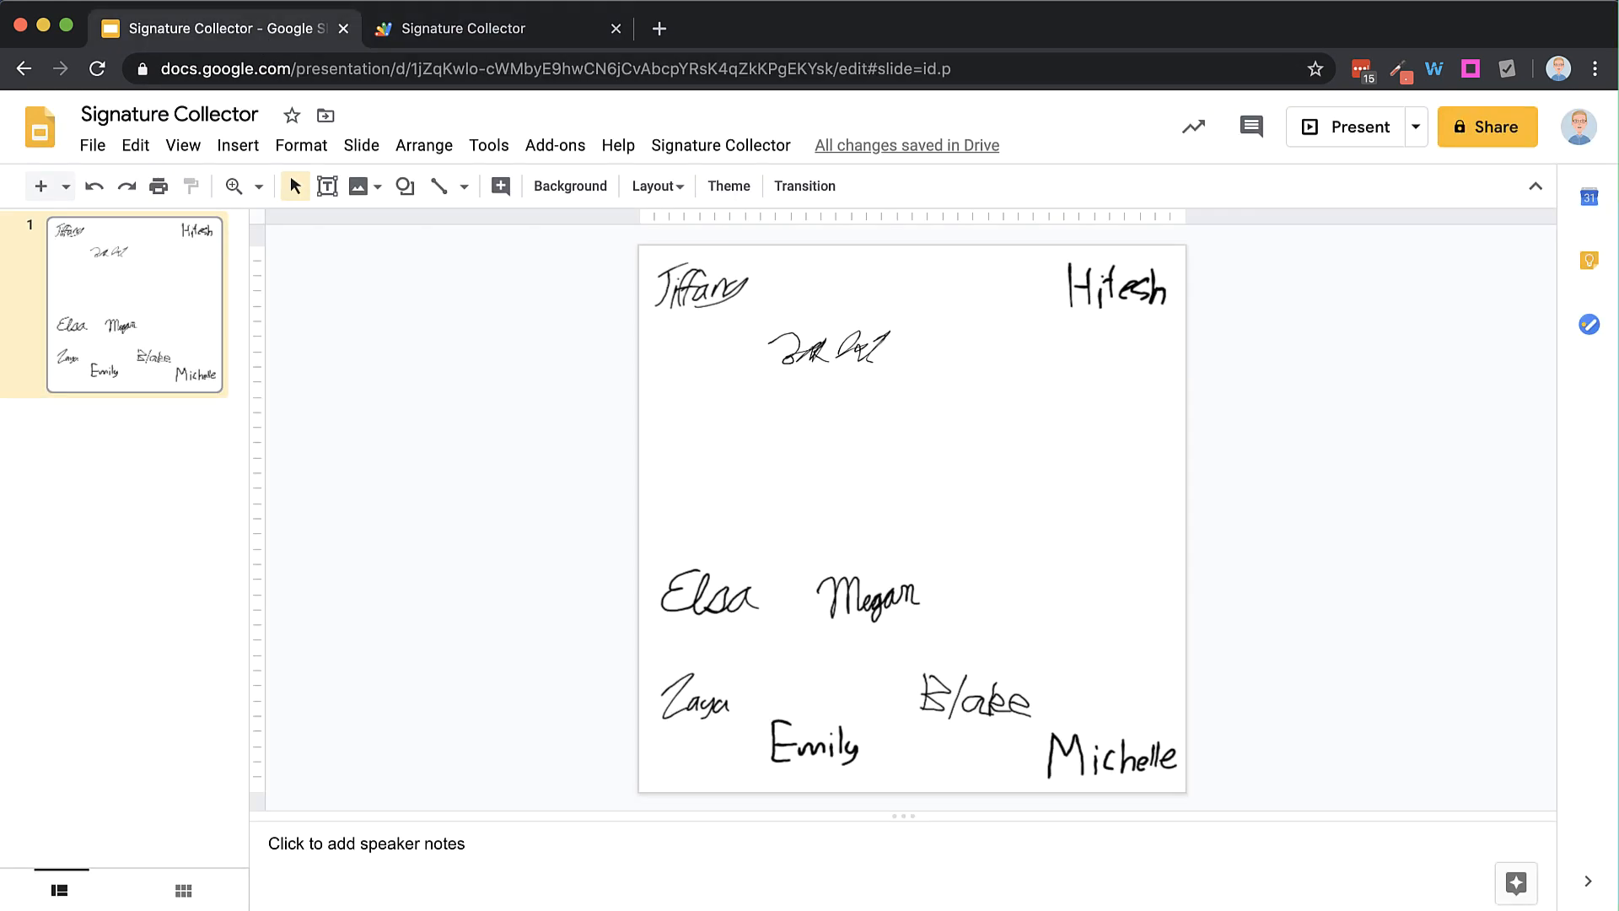
mouse_move(356, 78)
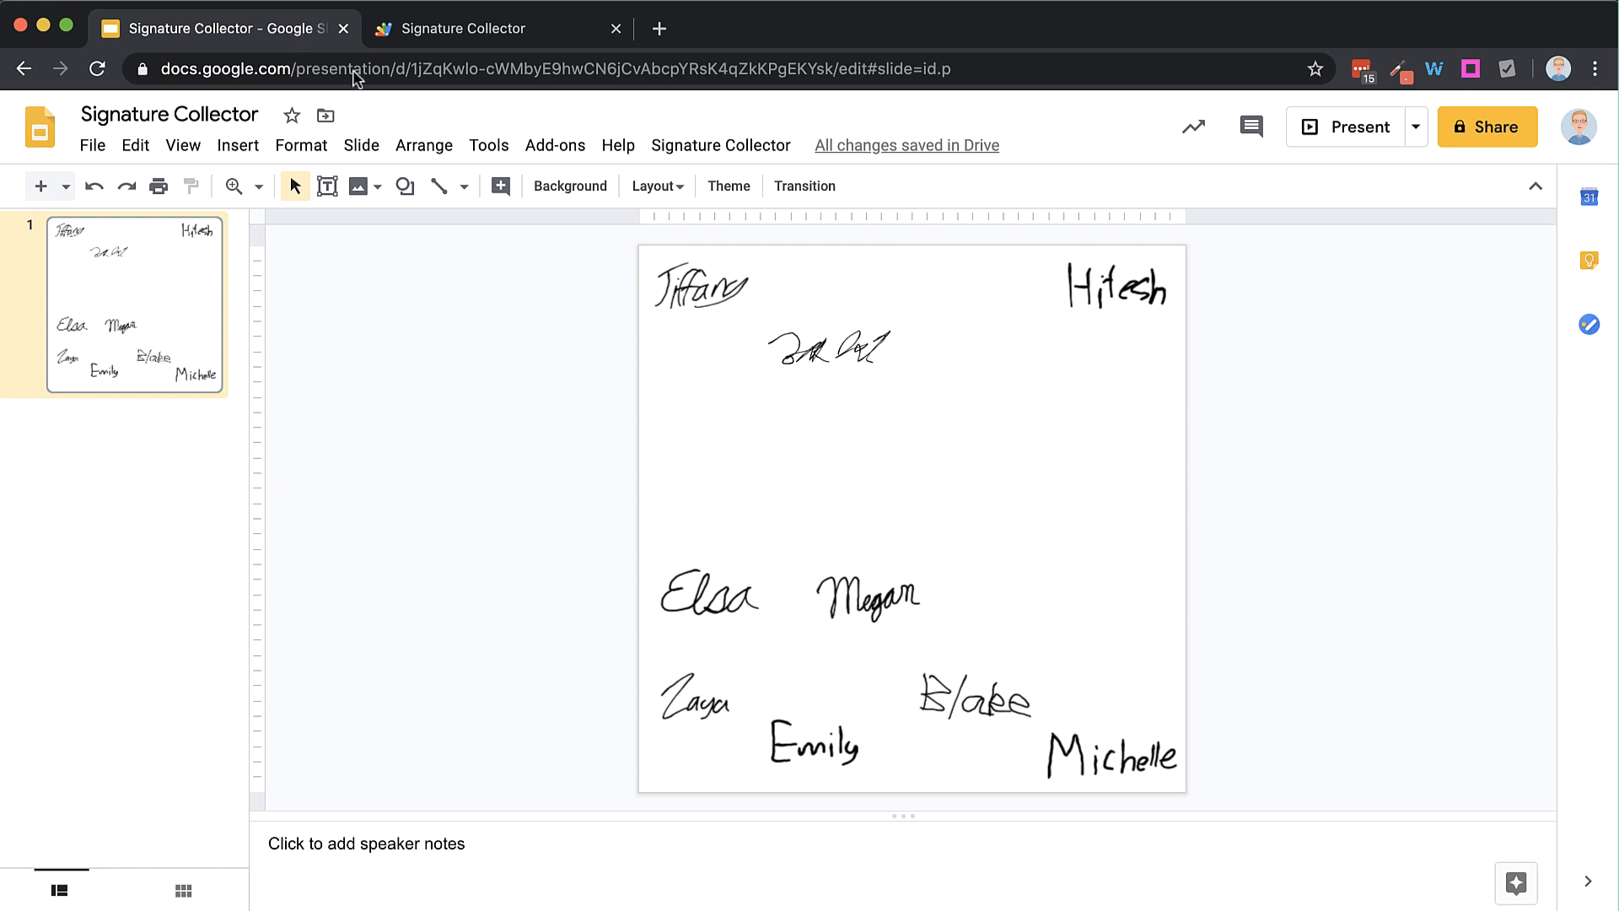
click(811, 346)
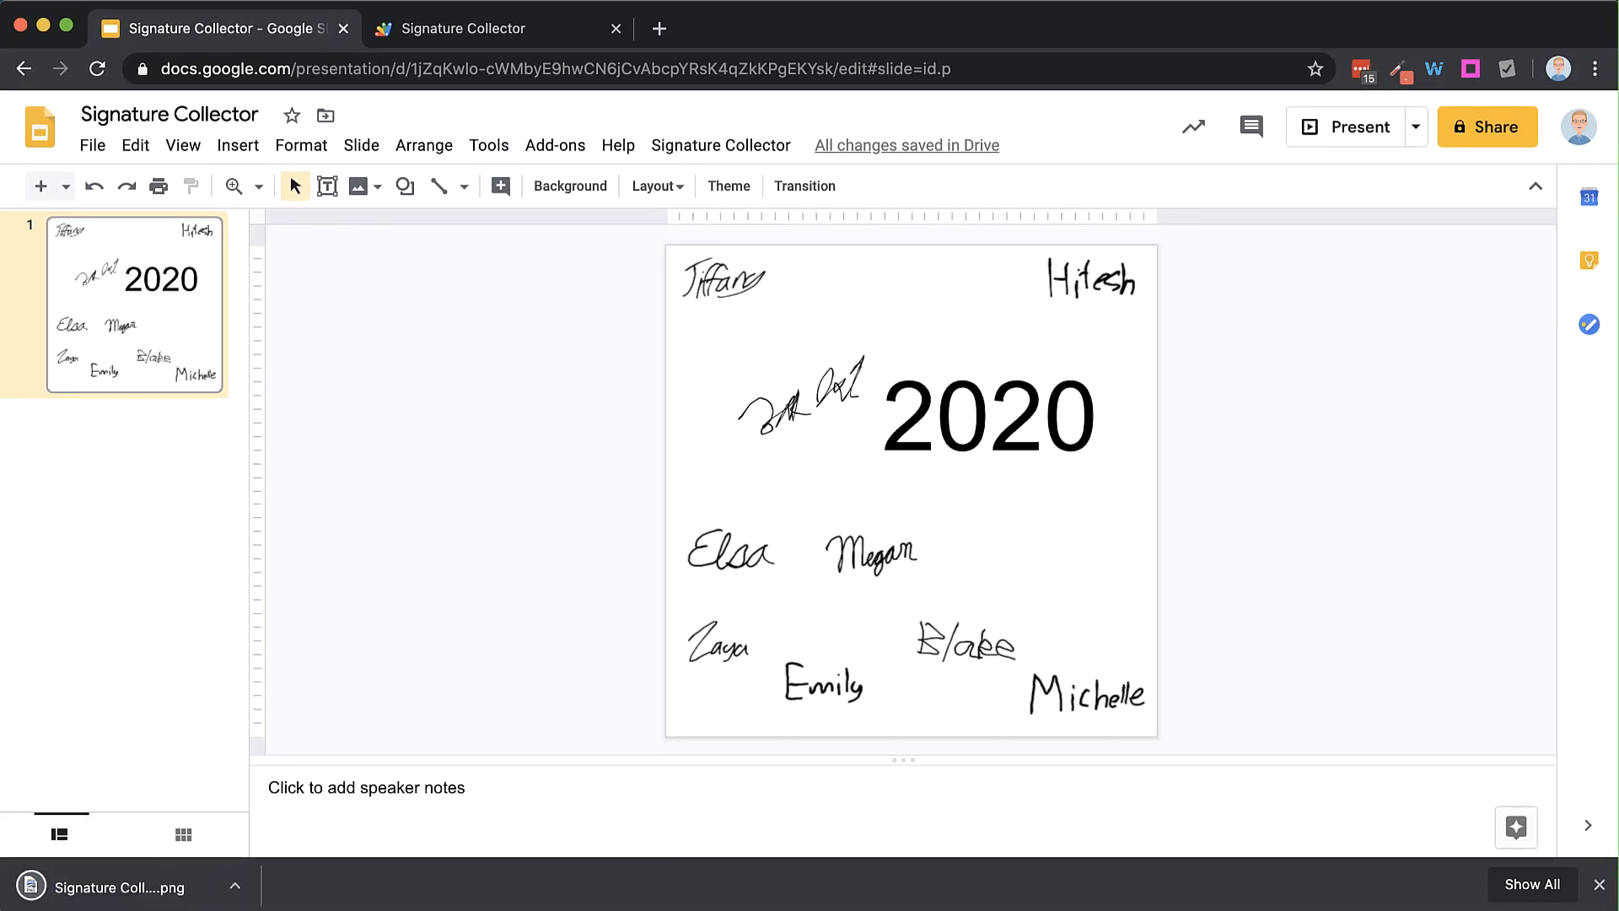
click(471, 29)
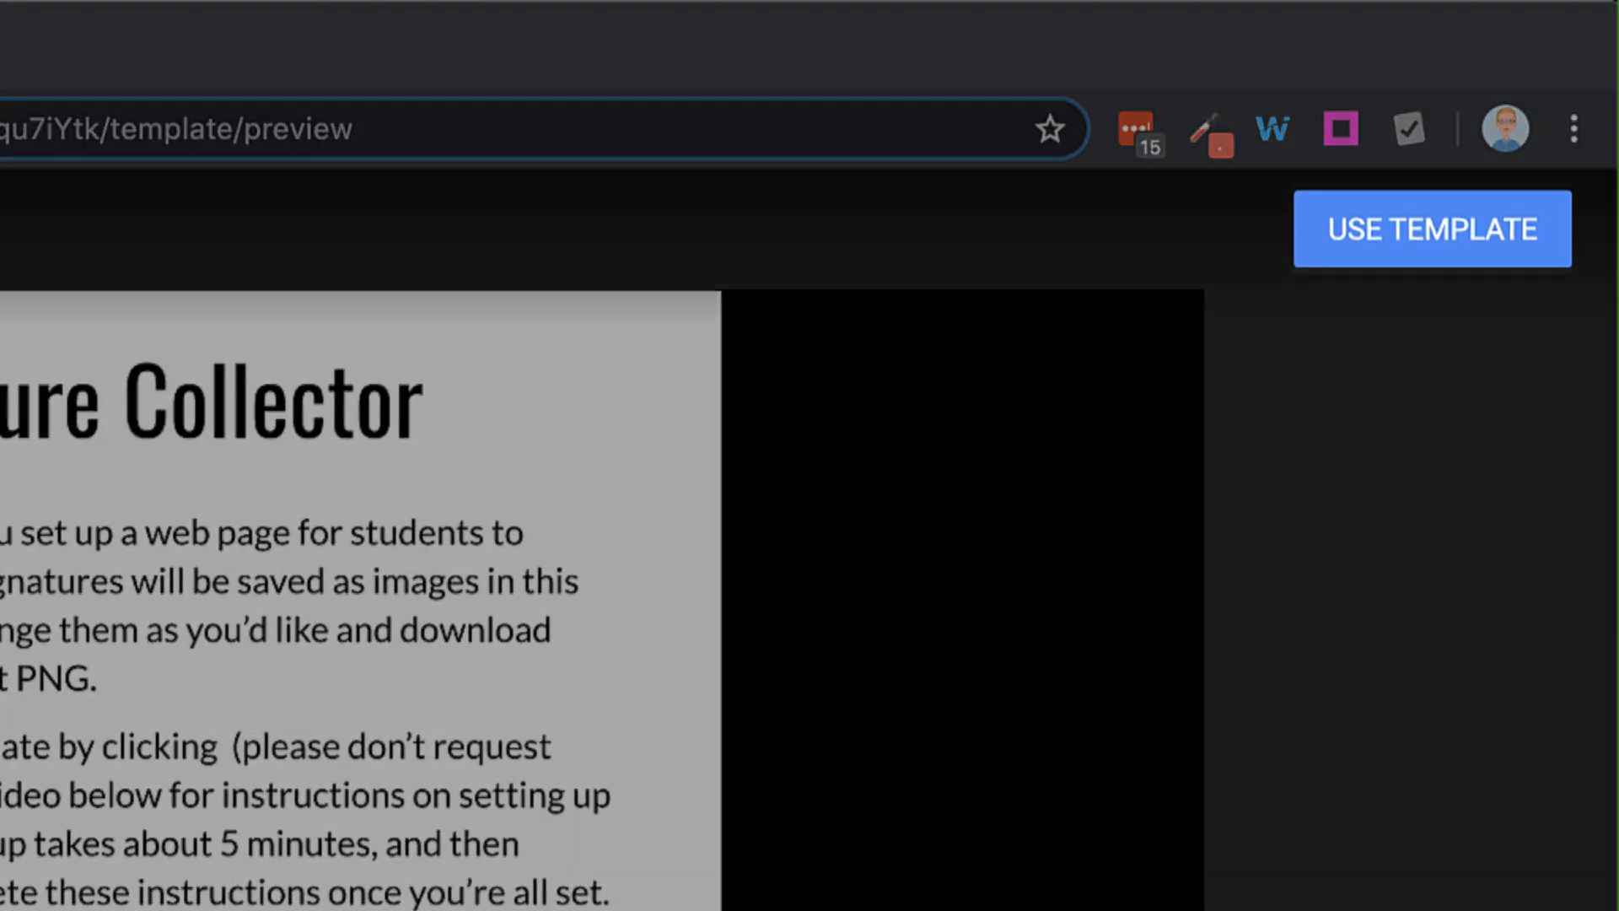
- Copy the Signature Collector template and apply a custom 18 by 18 inch page size
click(1432, 228)
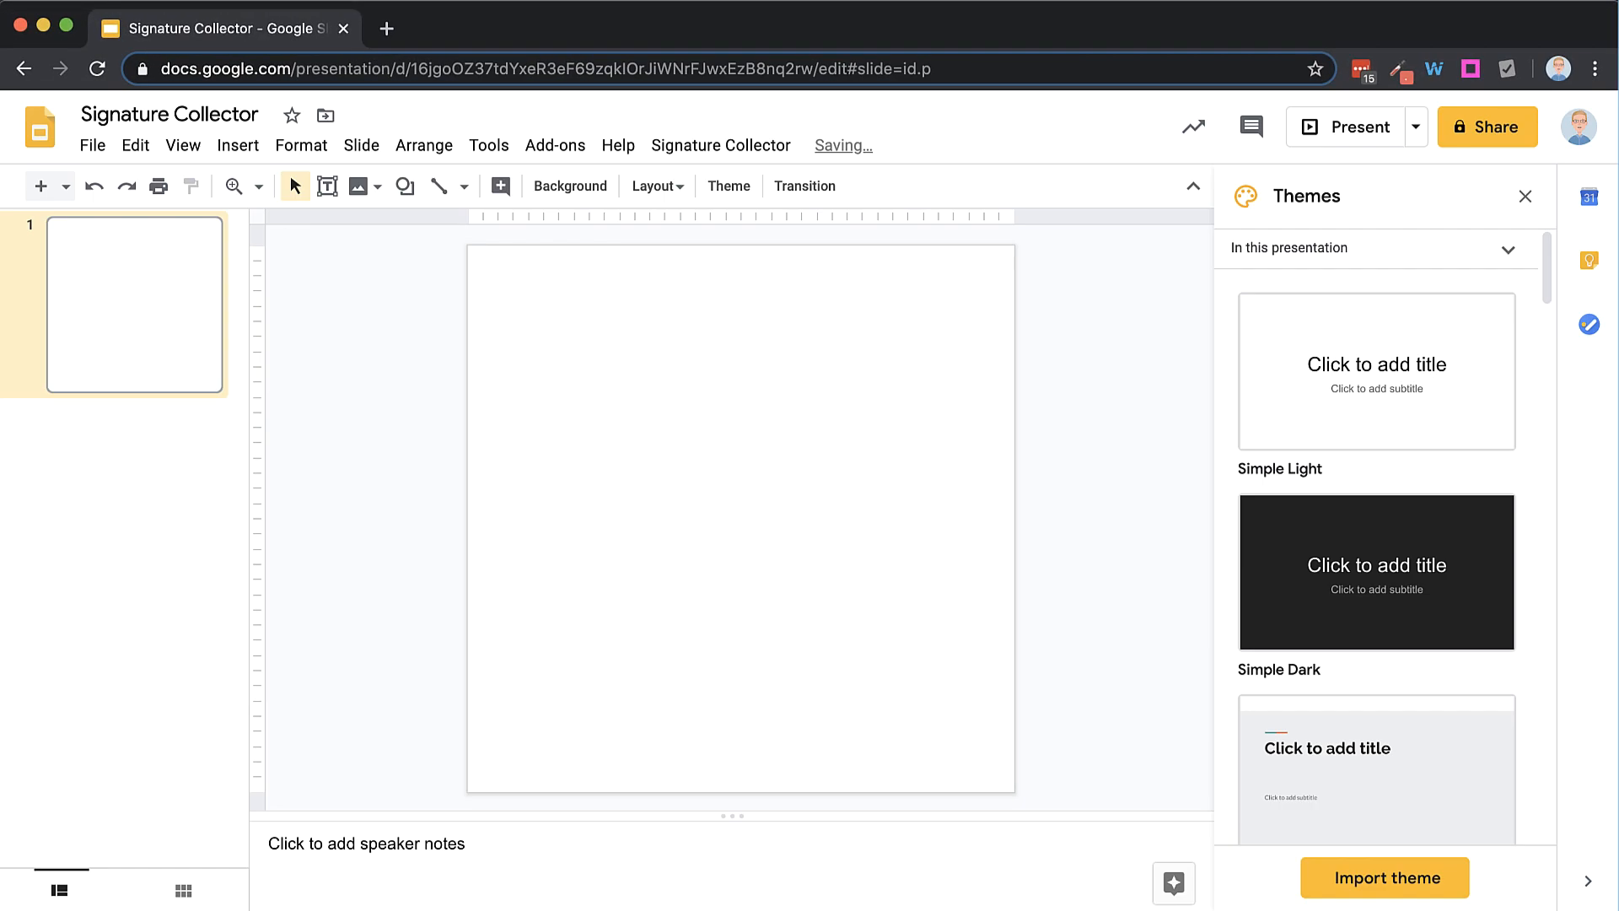
click(91, 145)
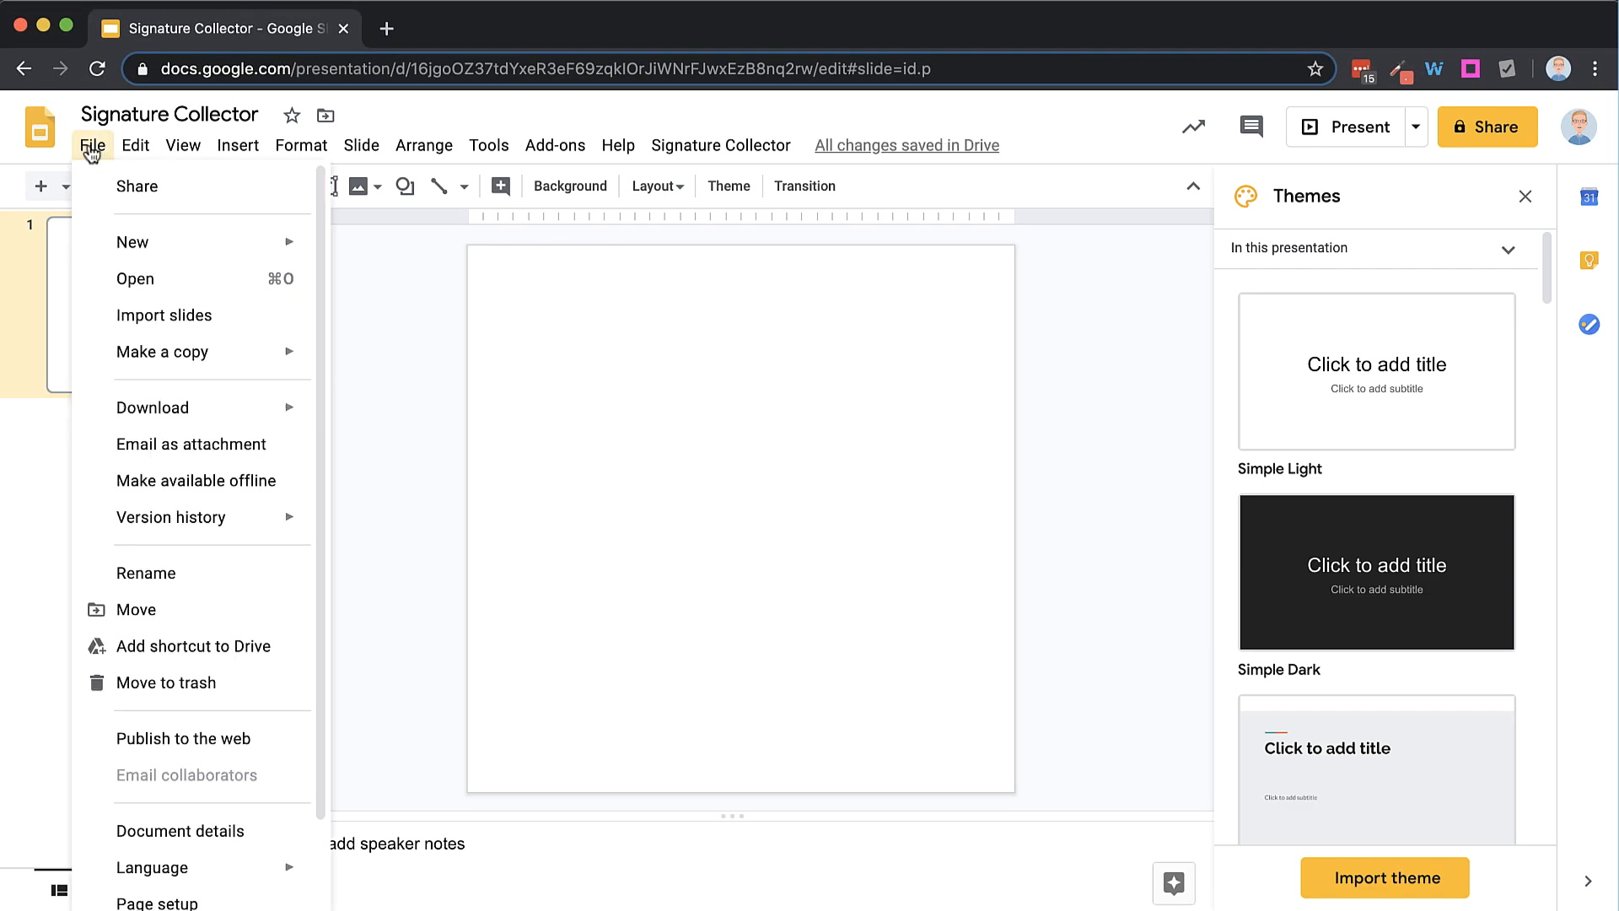
mouse_move(180, 902)
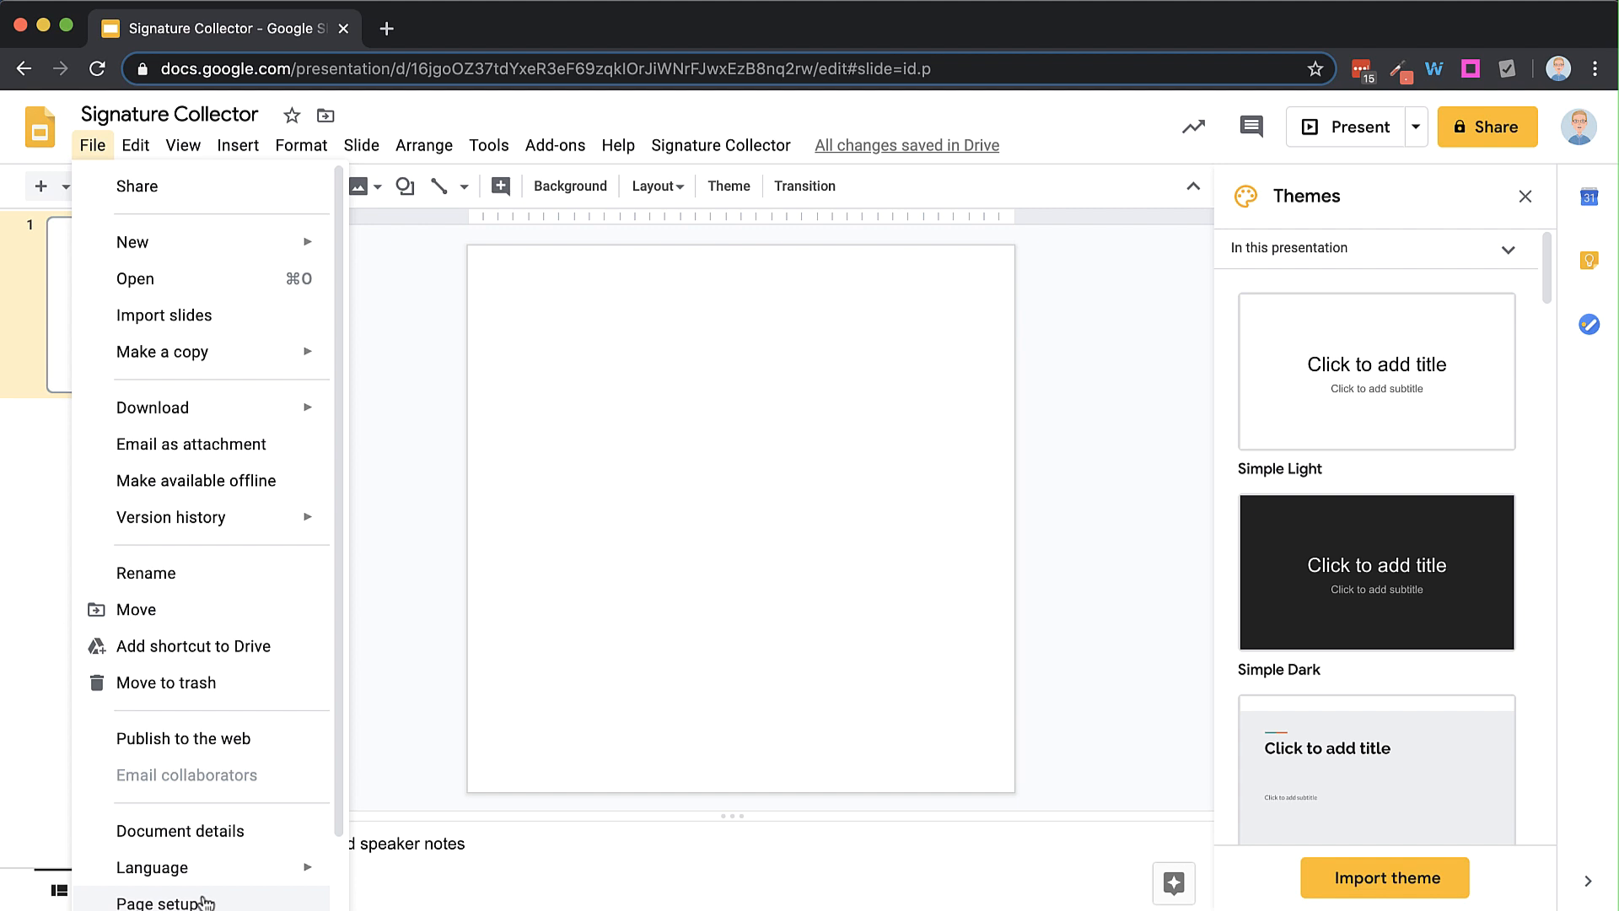
click(165, 902)
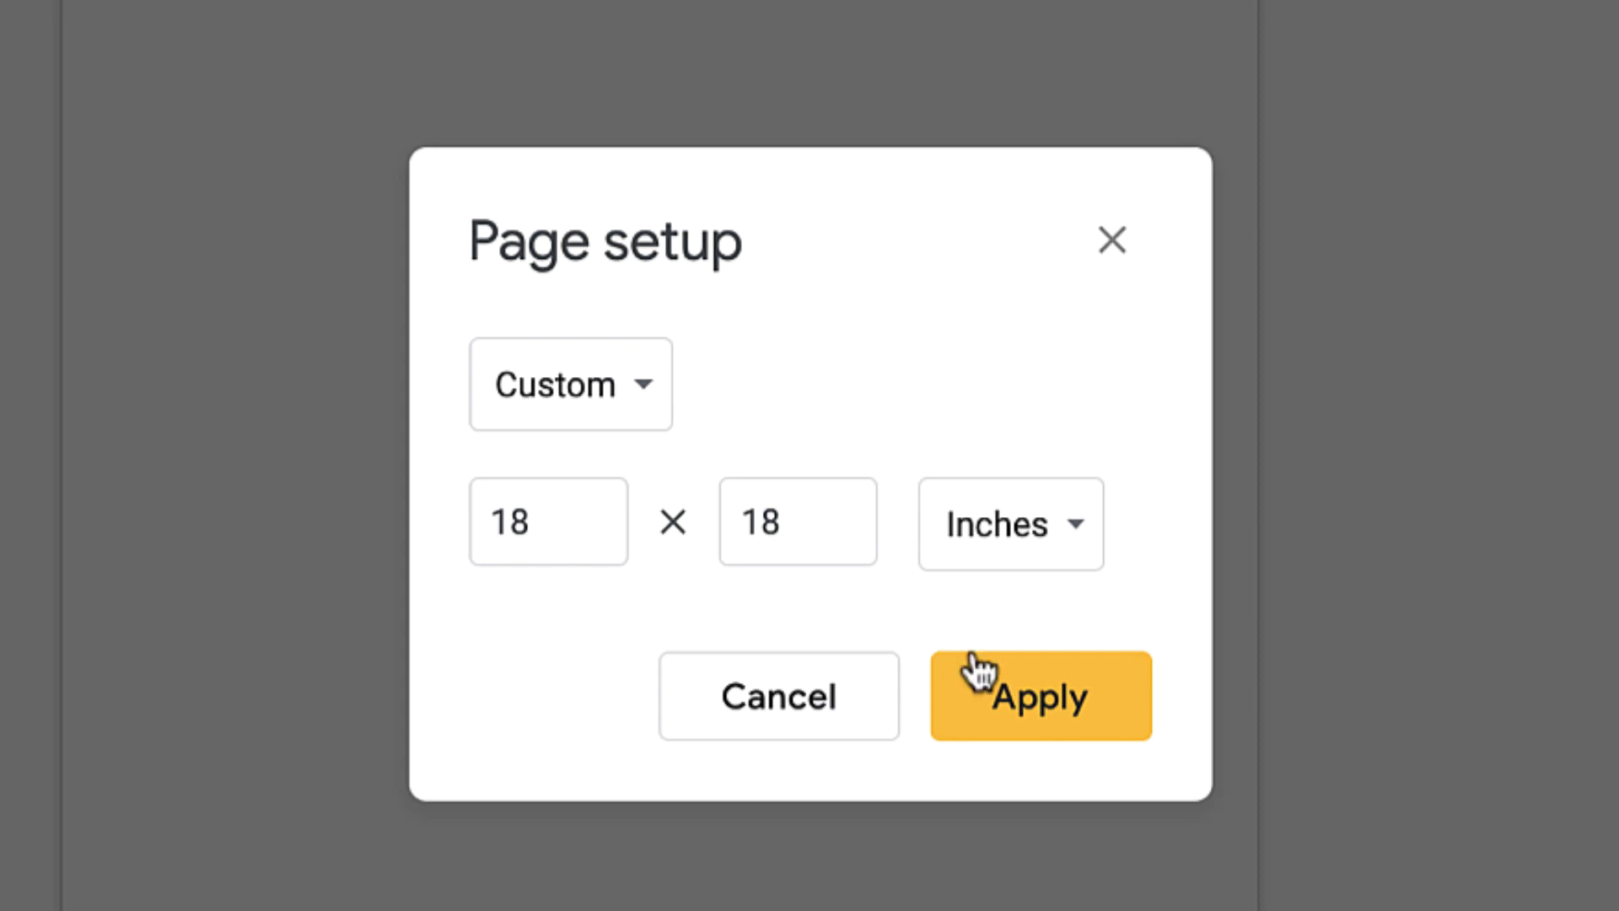
click(1039, 695)
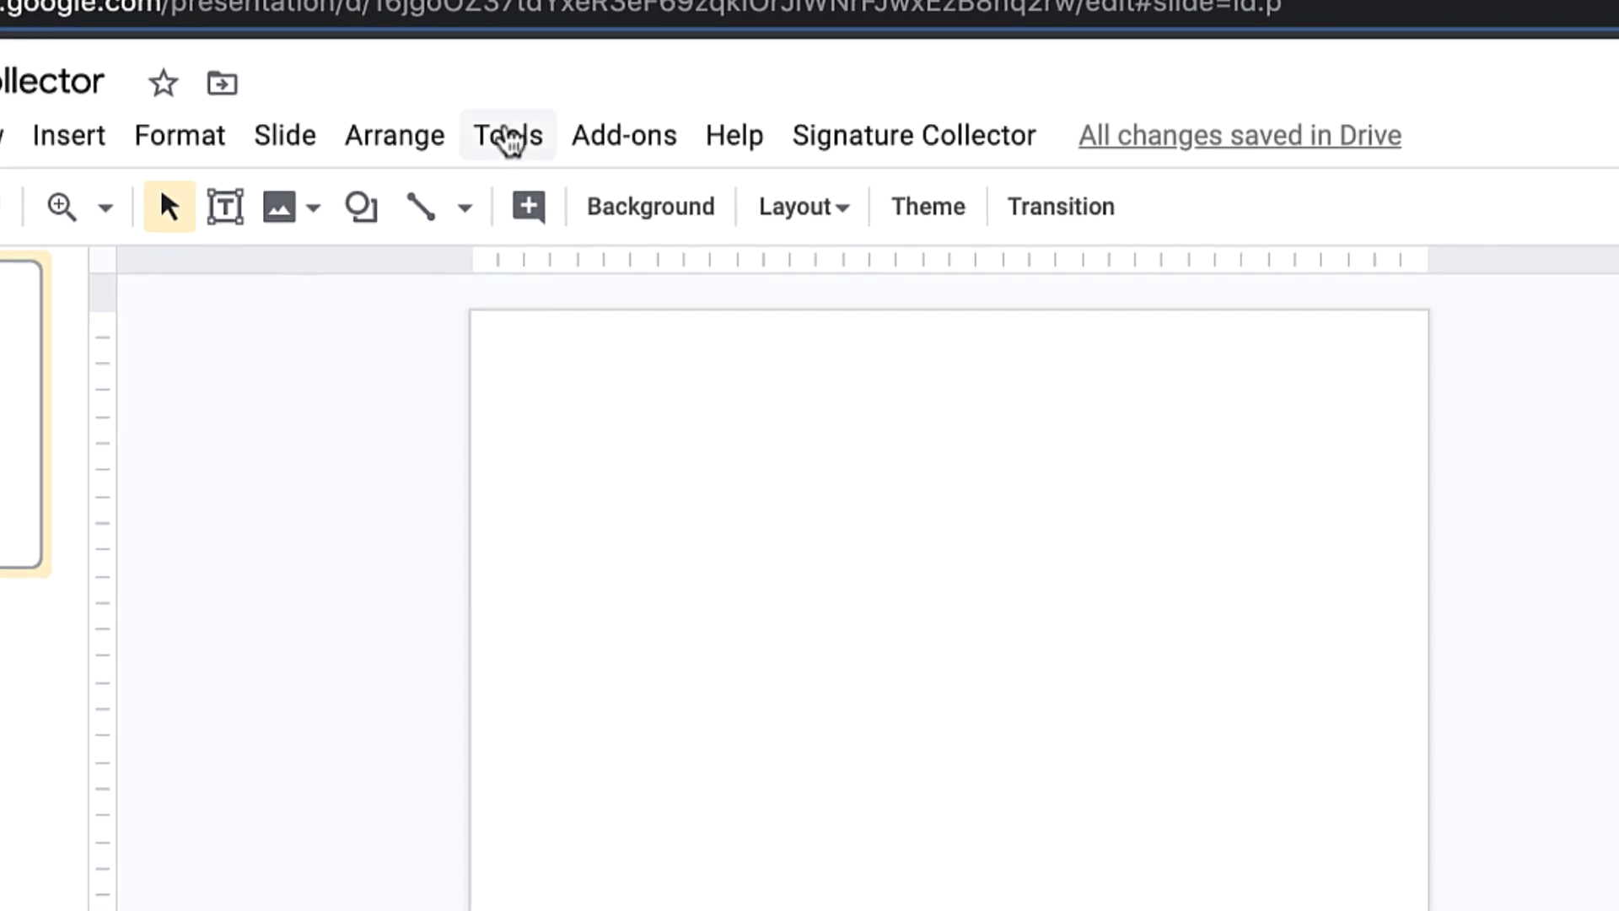
- Open the presentation's Apps Script project via Tools > Script editor and show the Publish options
click(507, 135)
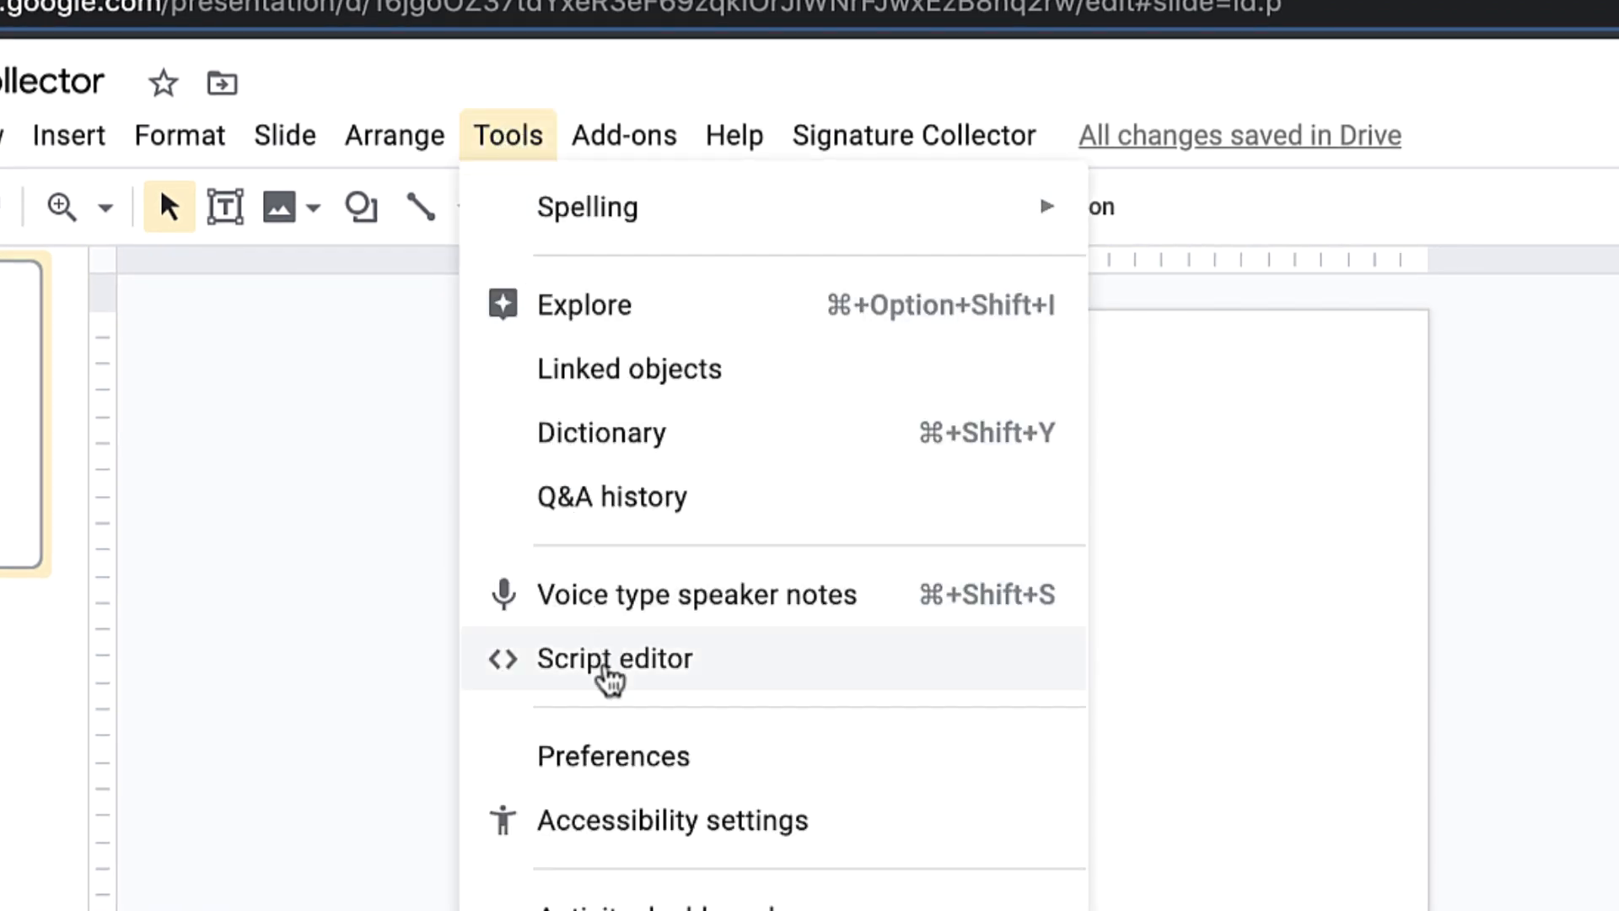
click(614, 657)
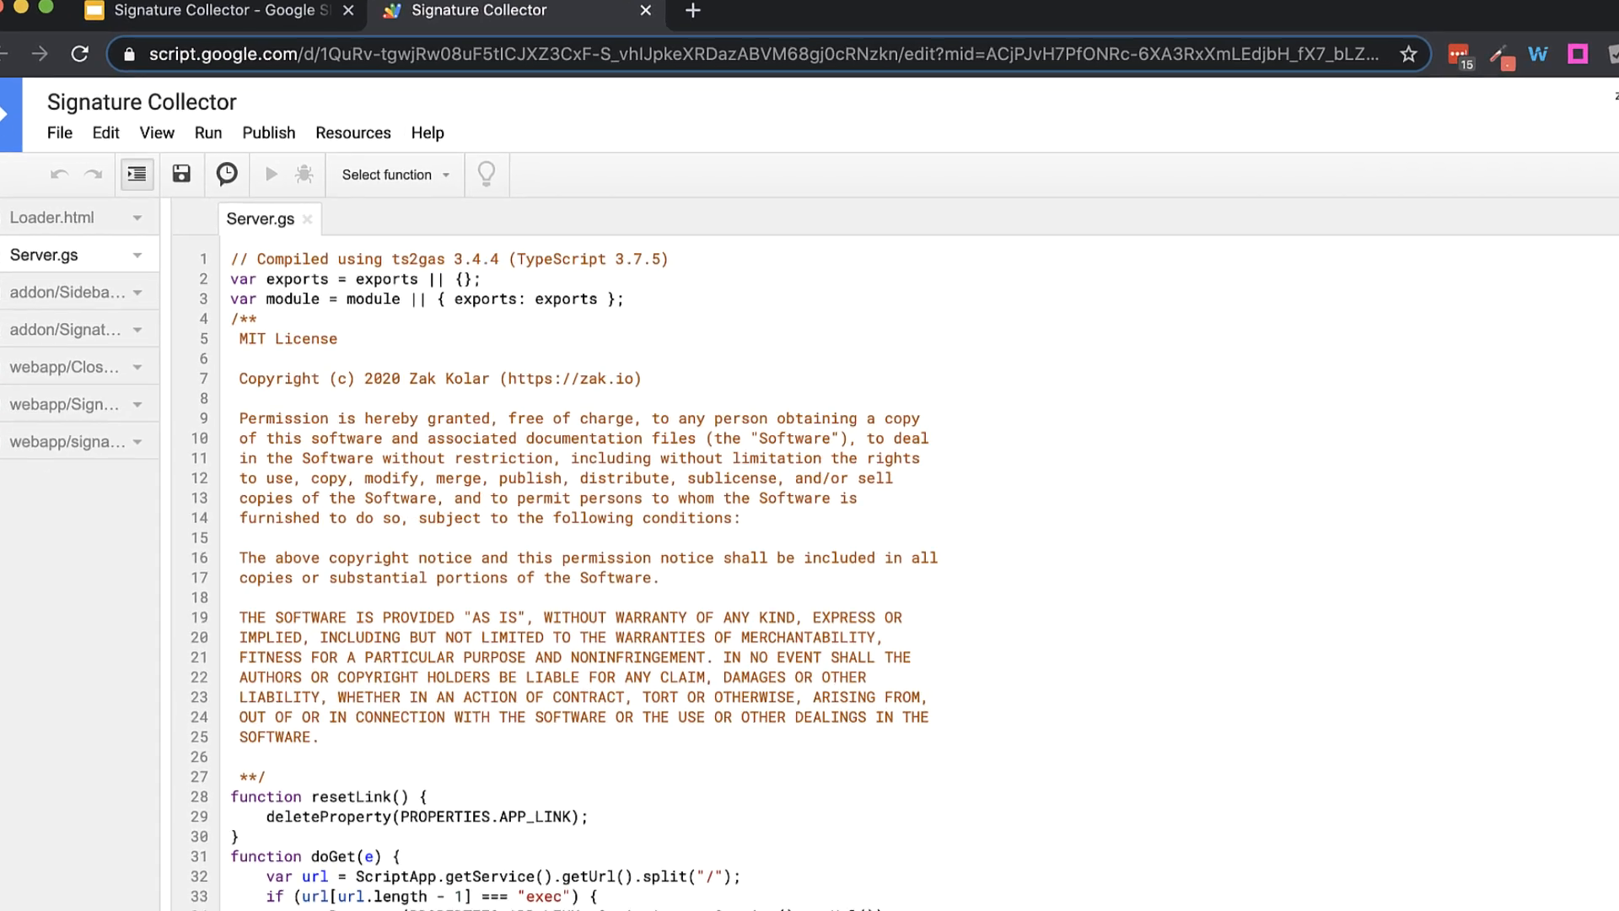
click(268, 132)
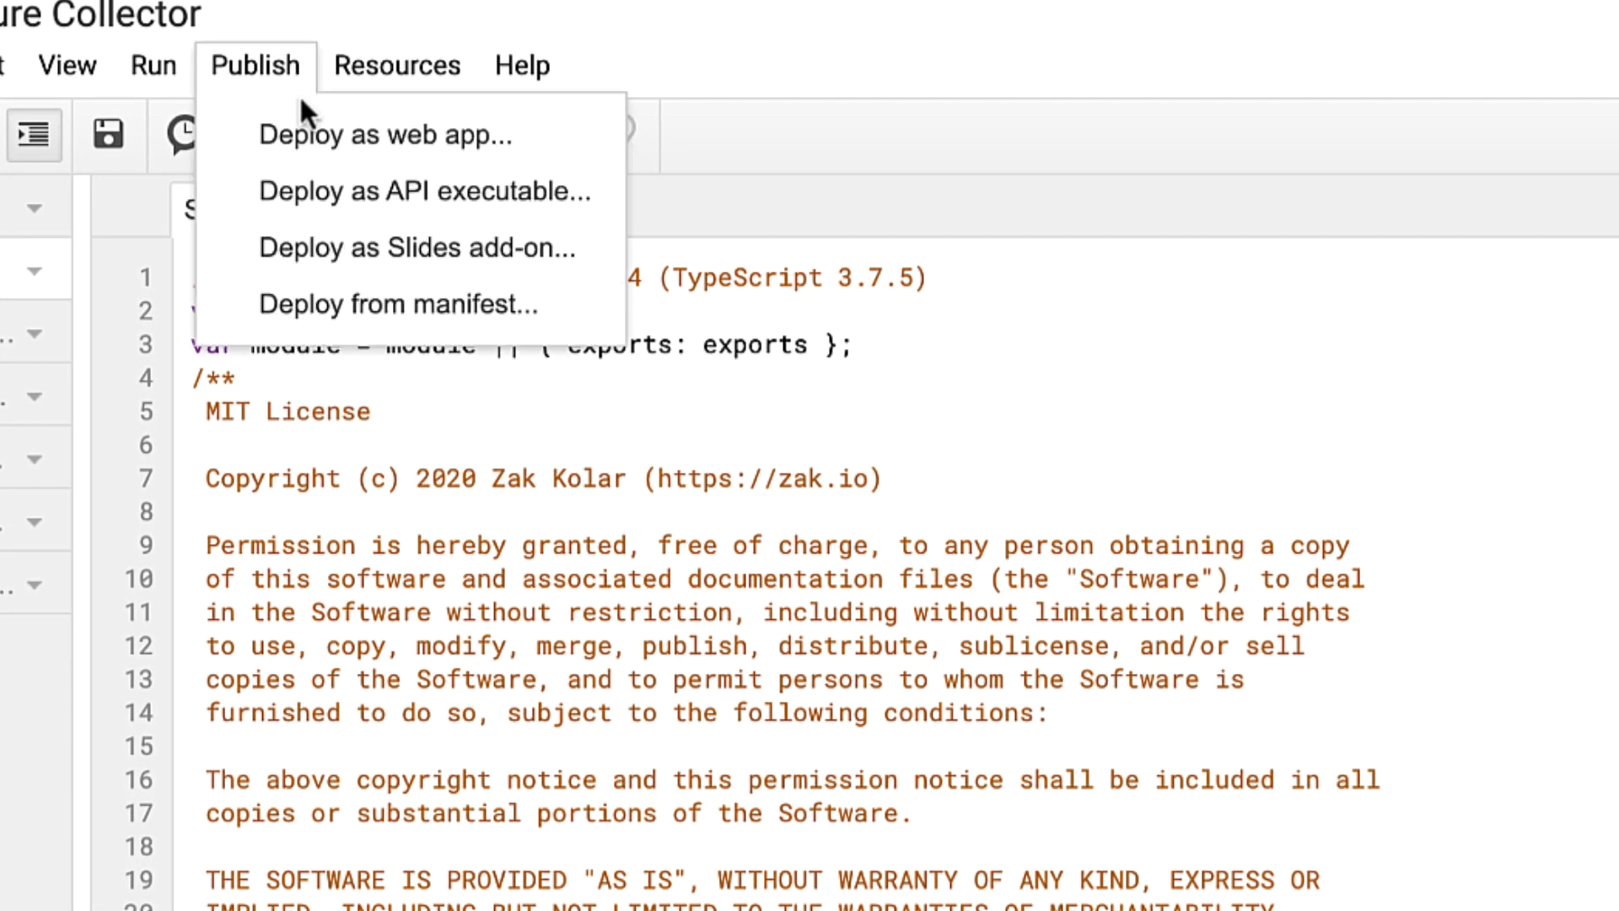
- Deploy a new web app version executing as Me, accessible to anyone, even anonymous
click(383, 135)
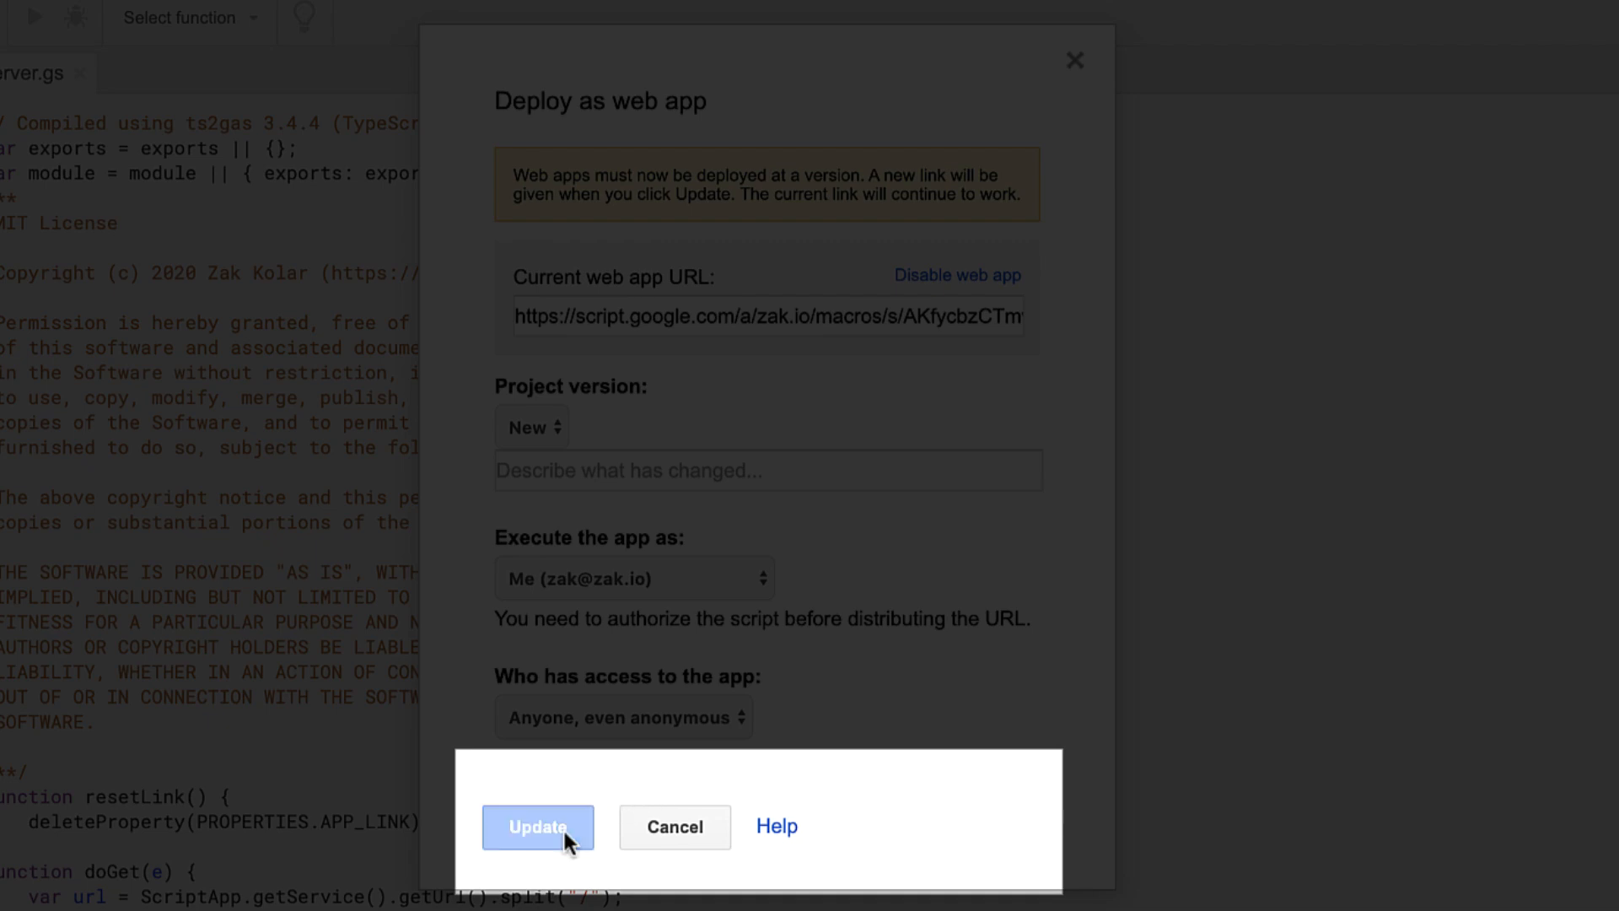
click(536, 827)
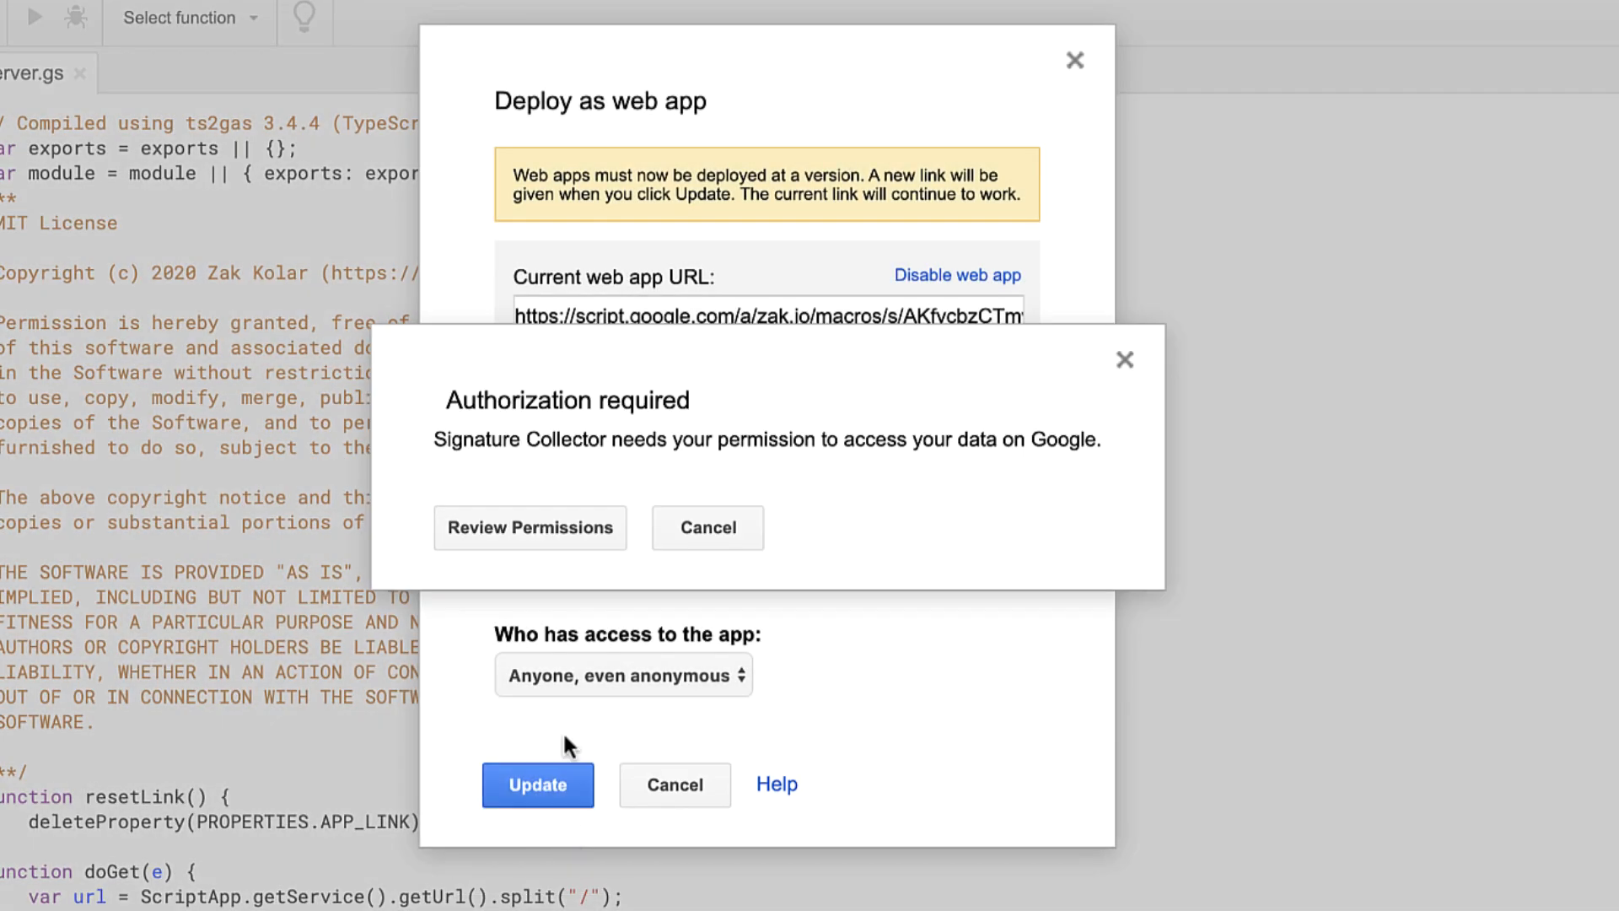
- Sign in with the chosen account and allow Signature Collector the requested Google access
click(529, 528)
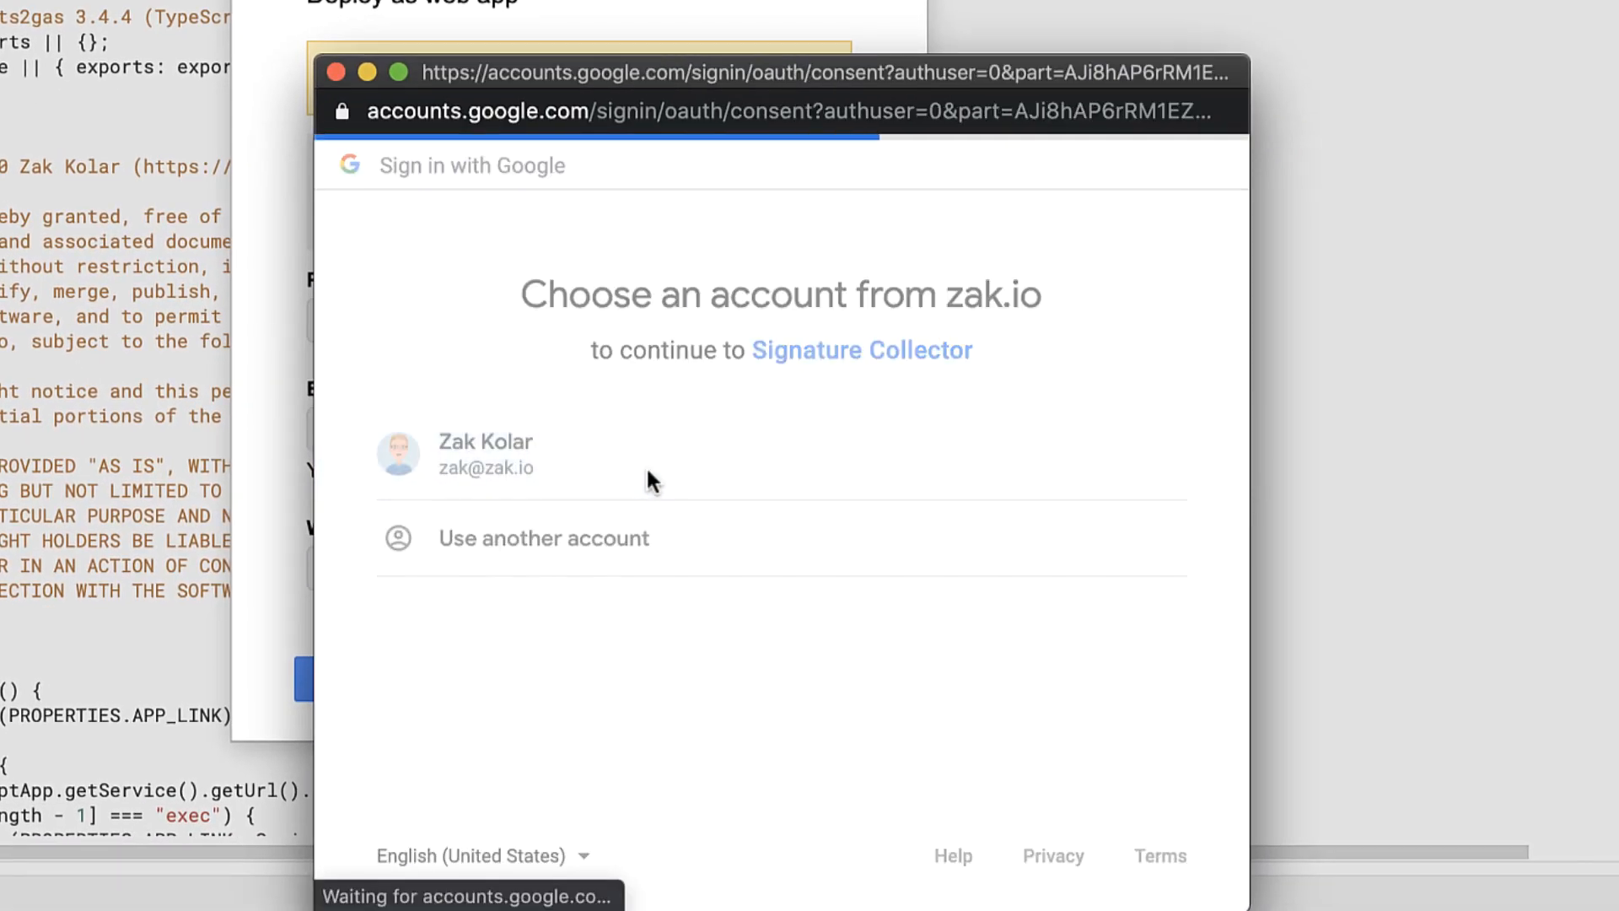
click(486, 454)
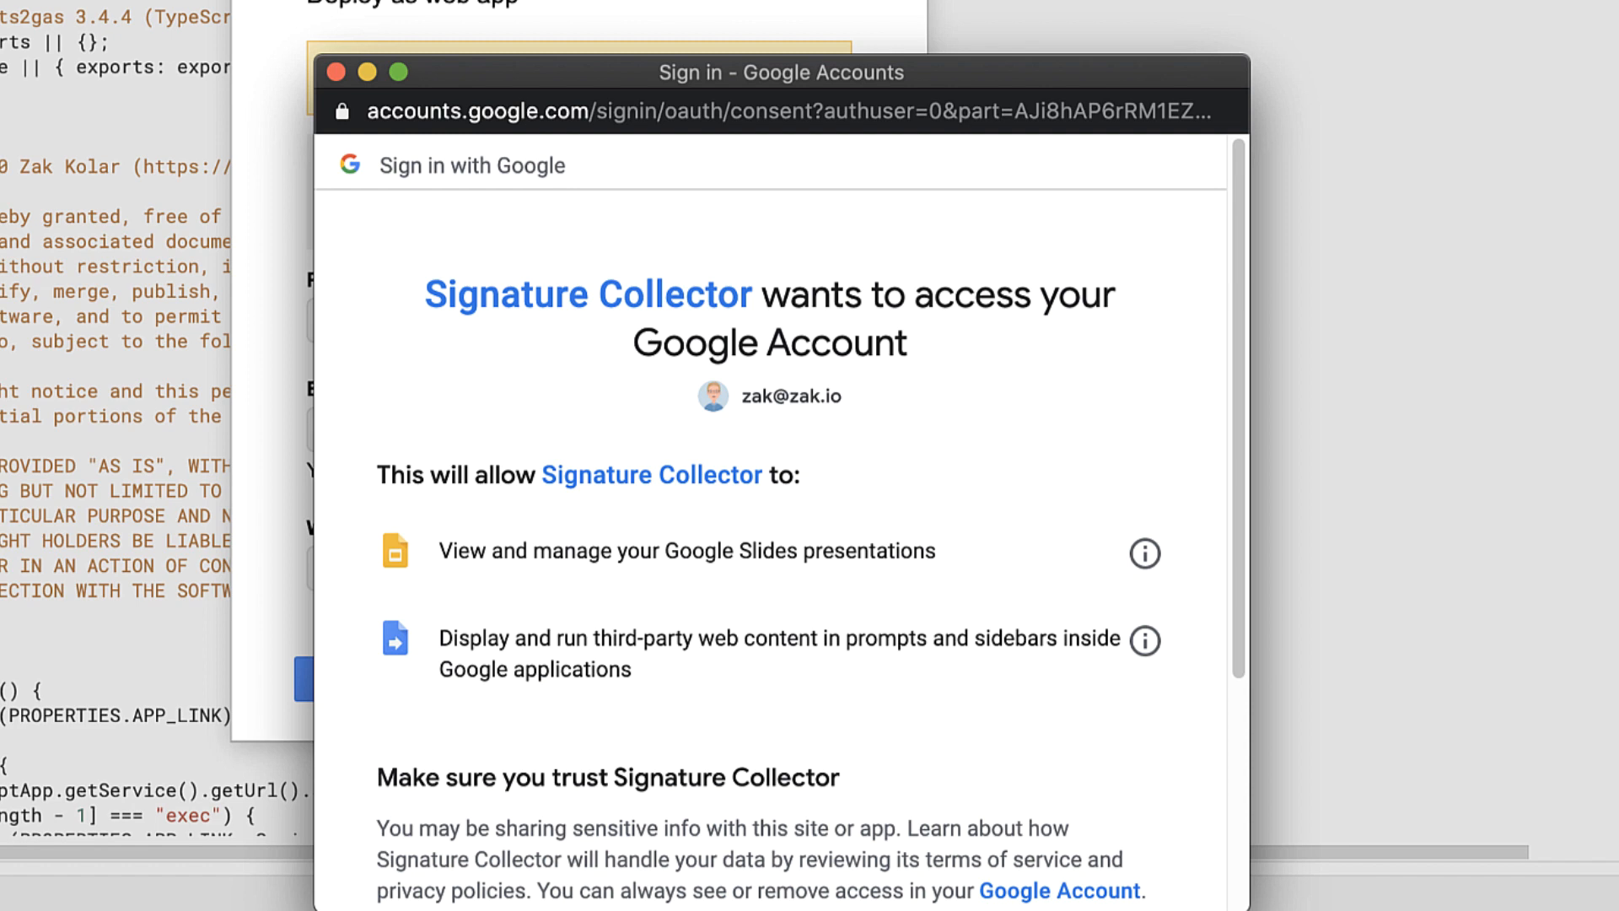
scroll(down, 3)
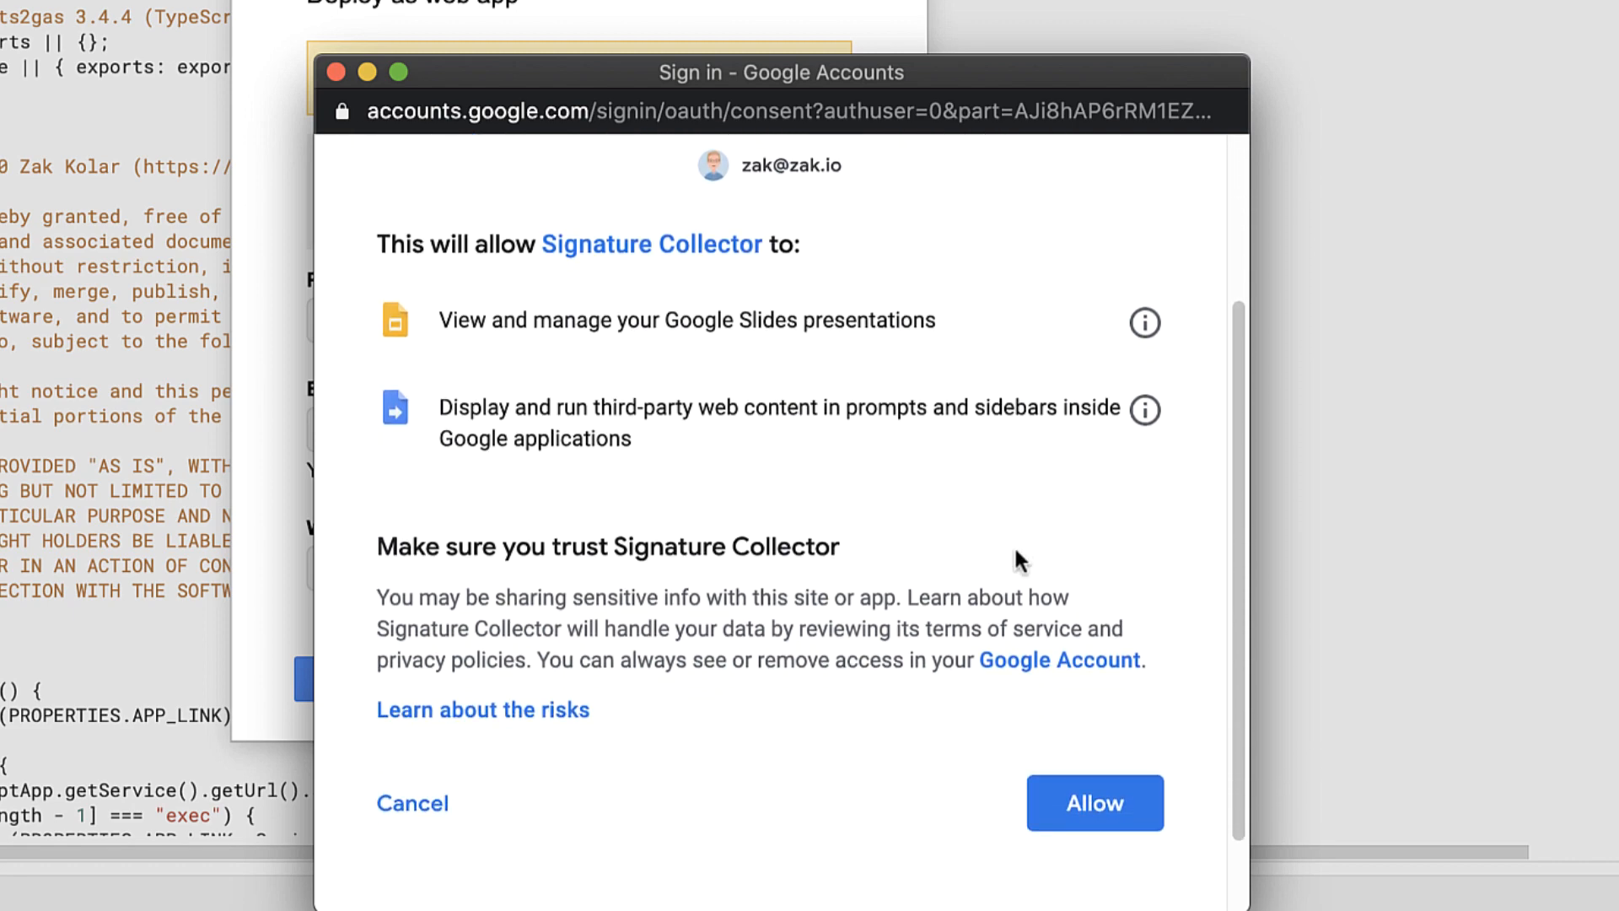
click(1093, 802)
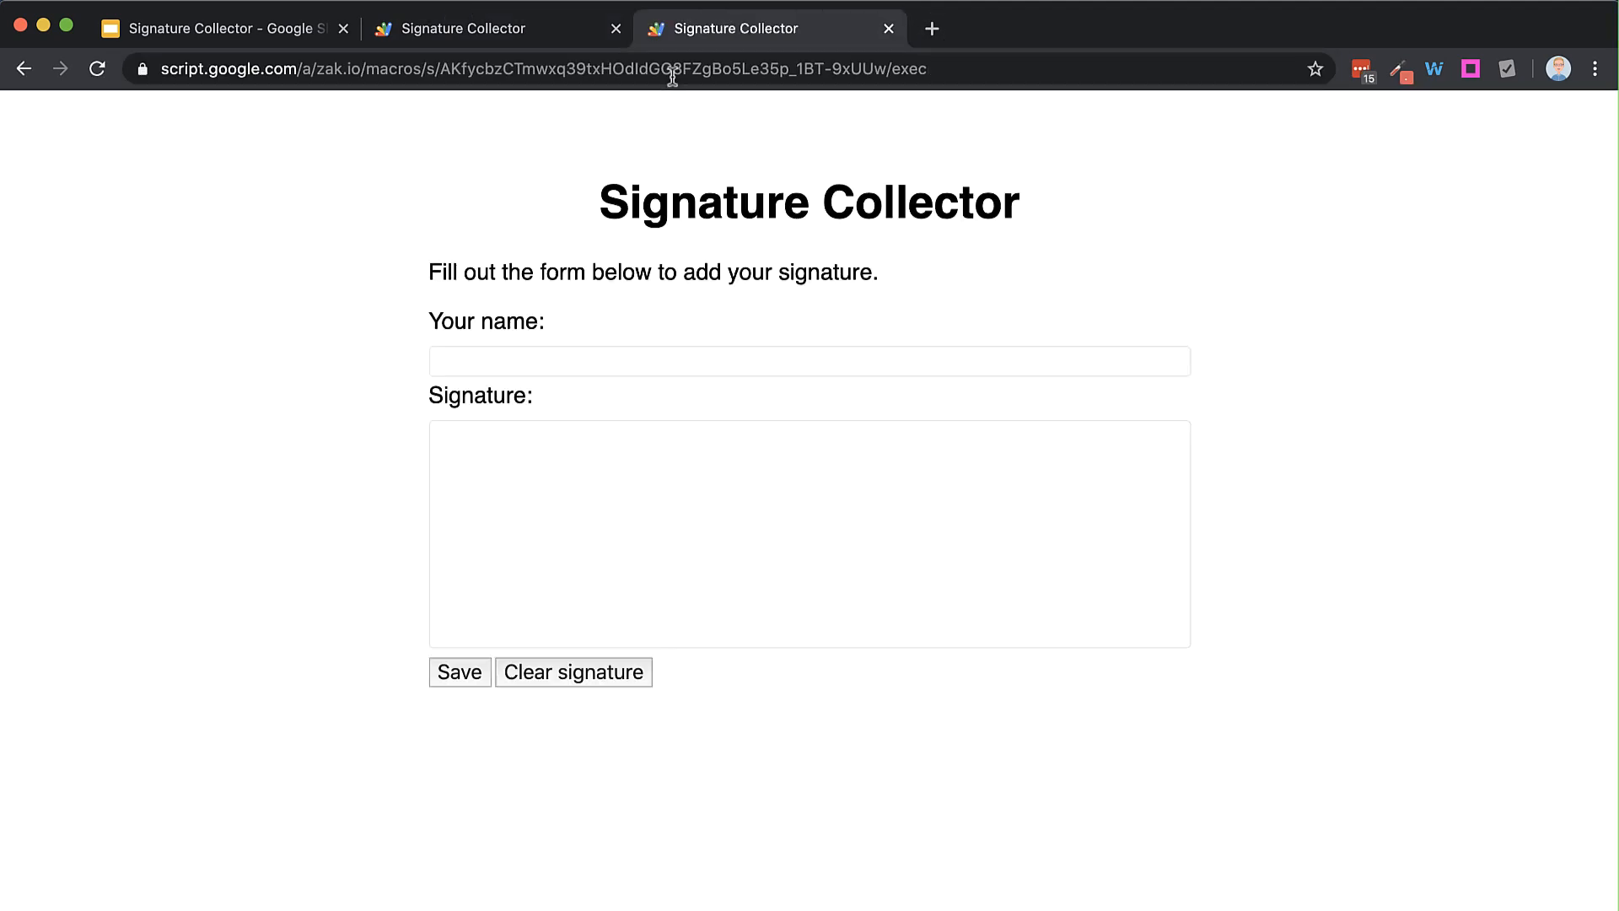
- Submit a drawn signature under the name Zak Kolar in the deployed web app
text(Zak Kolar)
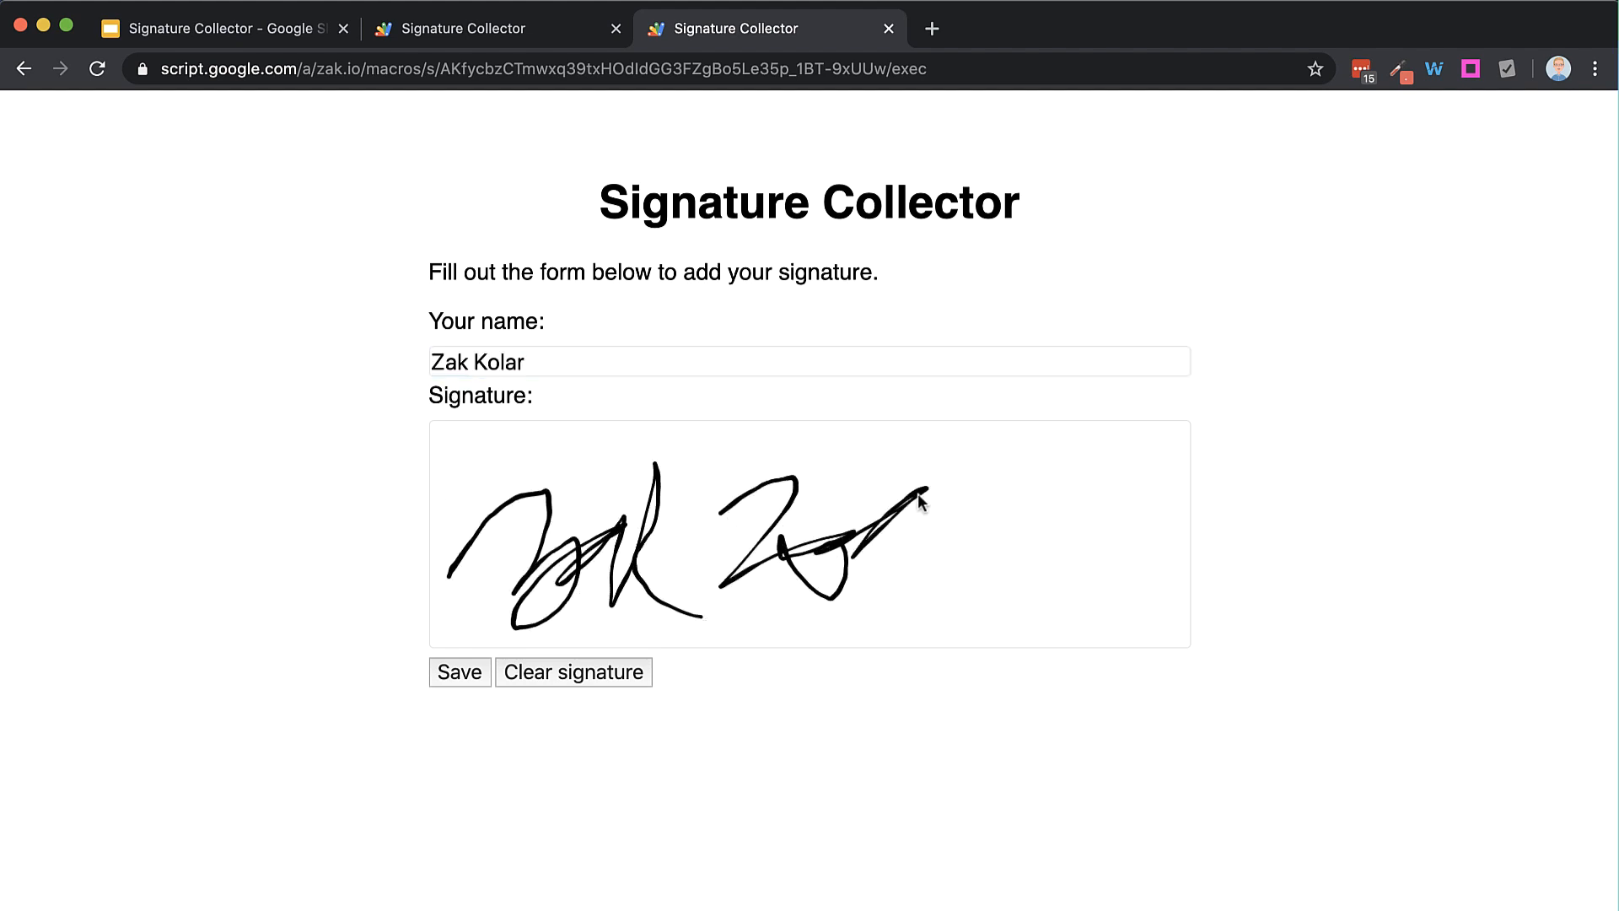
click(459, 673)
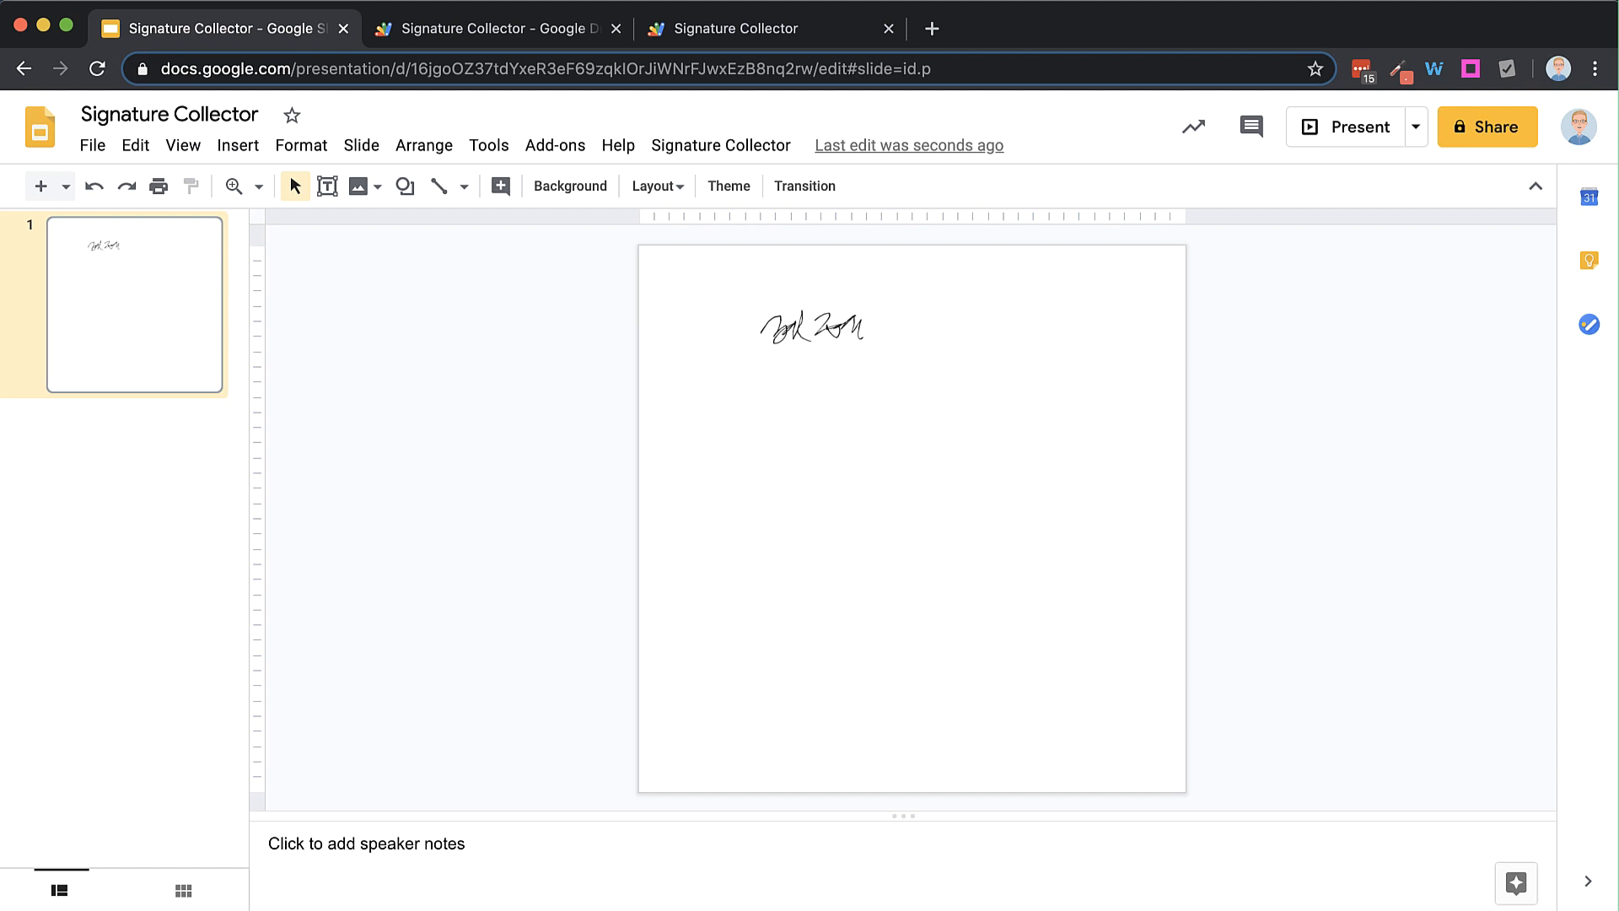
- Open Signature Collector > Settings and review the page texts and Enable signature collection checkbox
click(693, 145)
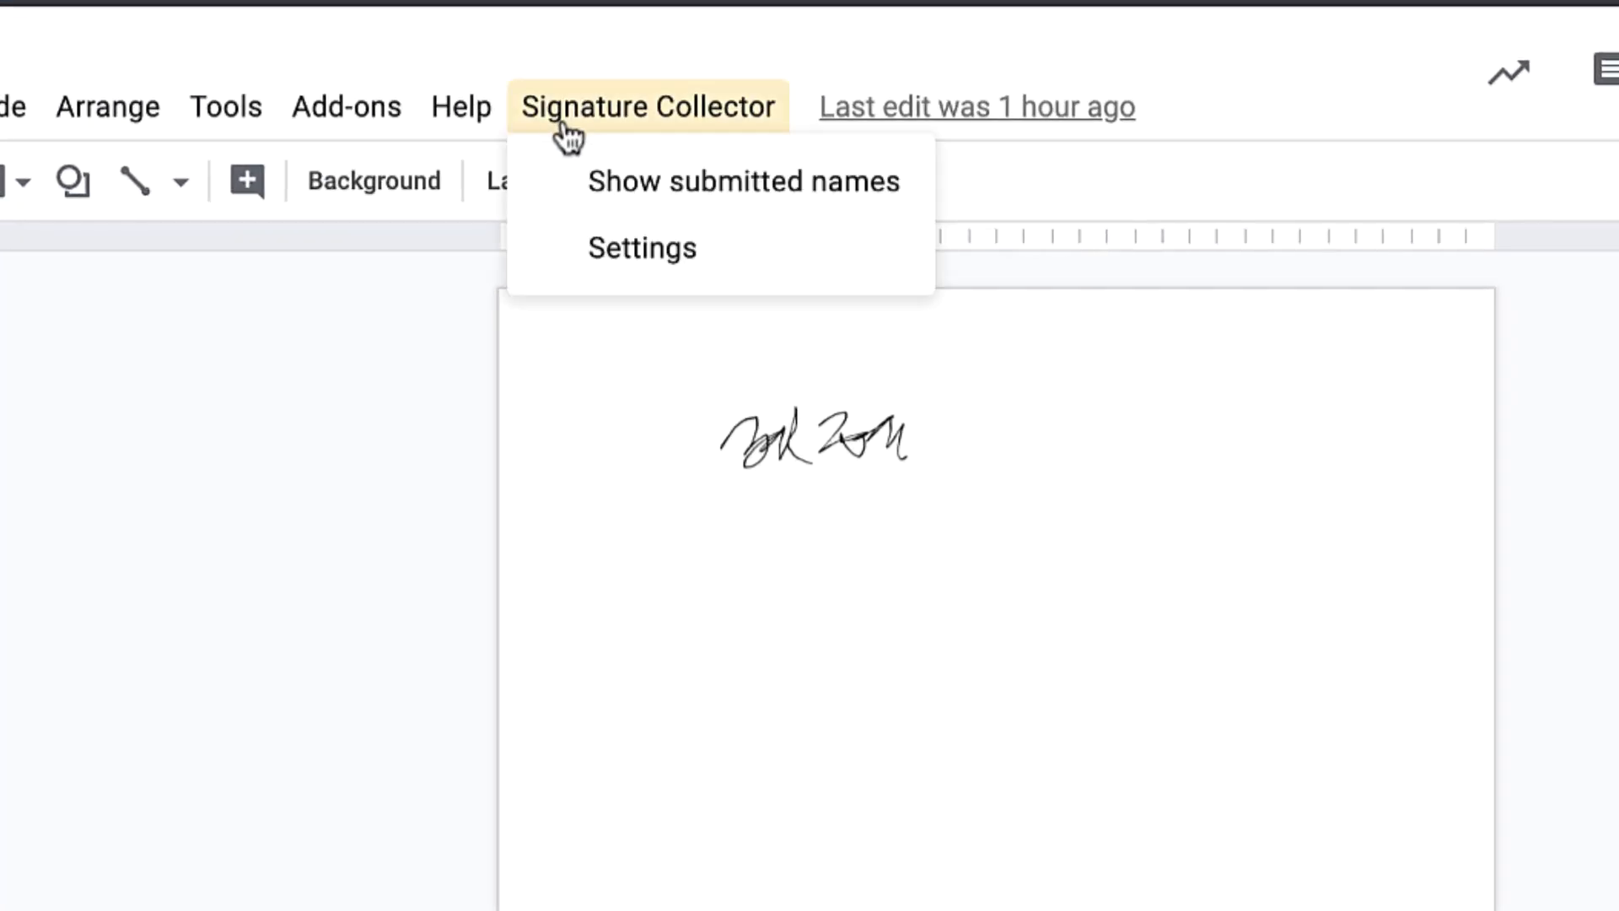
click(641, 248)
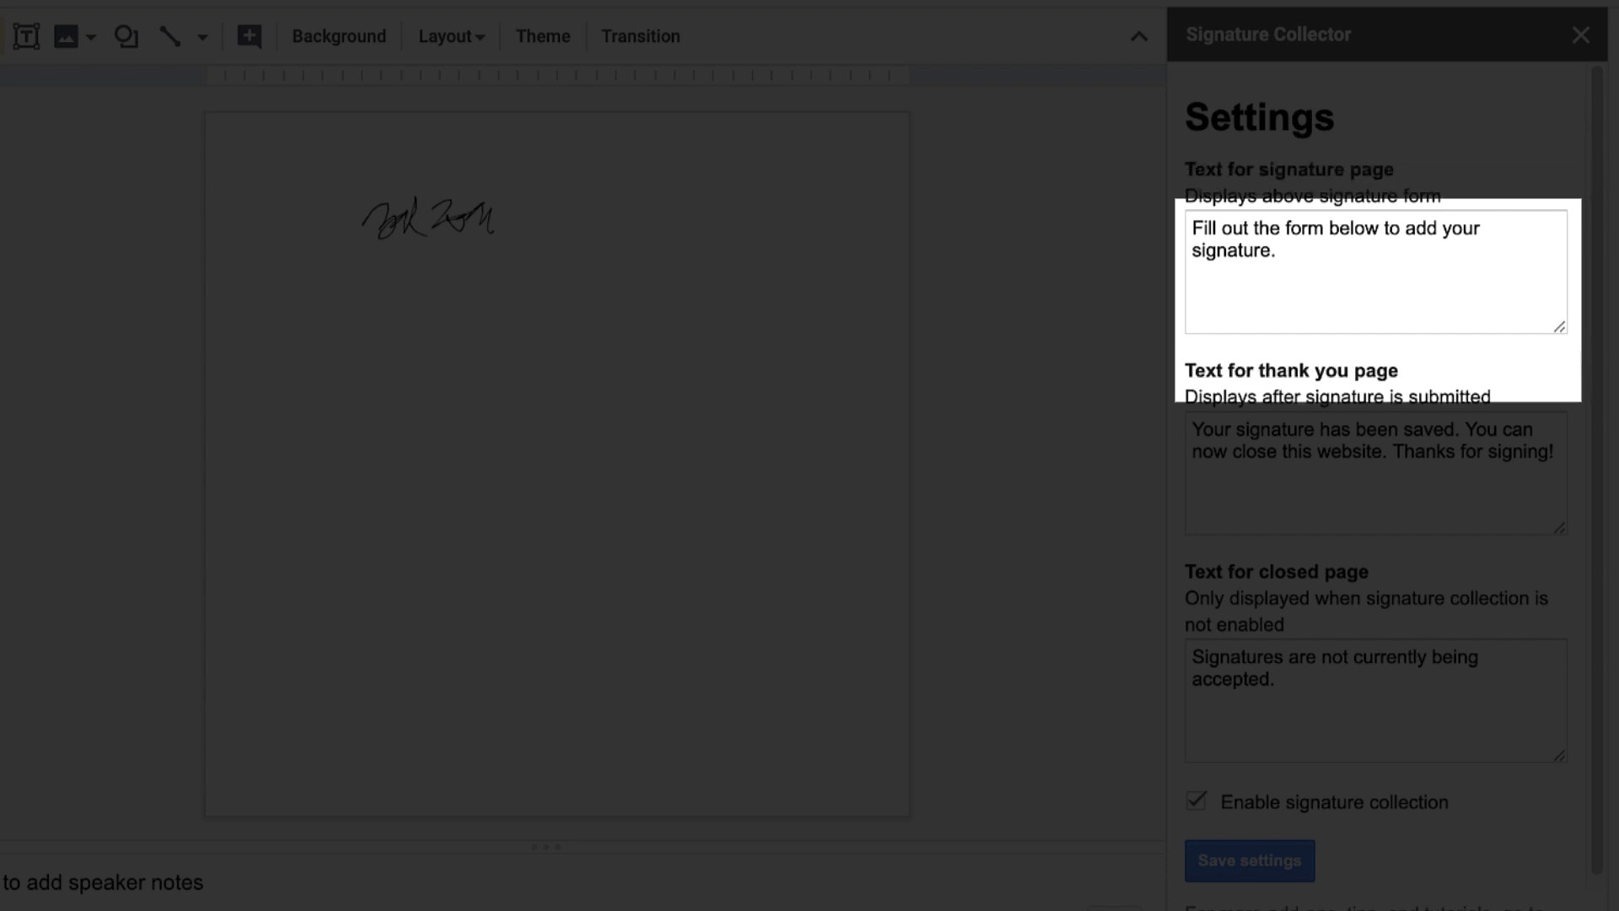
click(1372, 473)
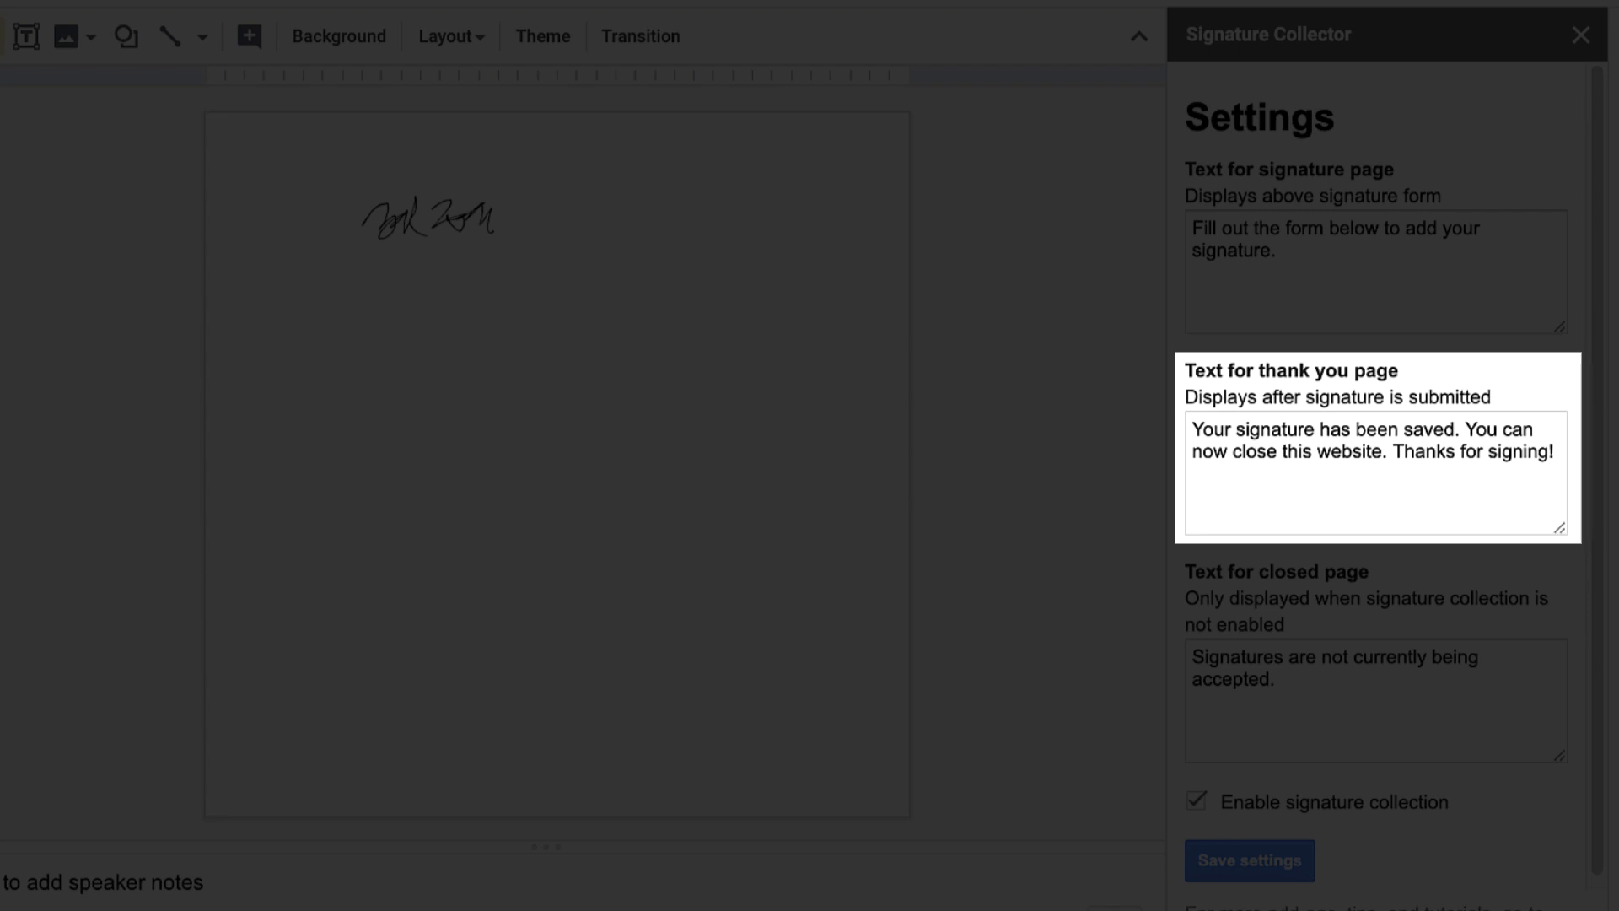
click(1376, 735)
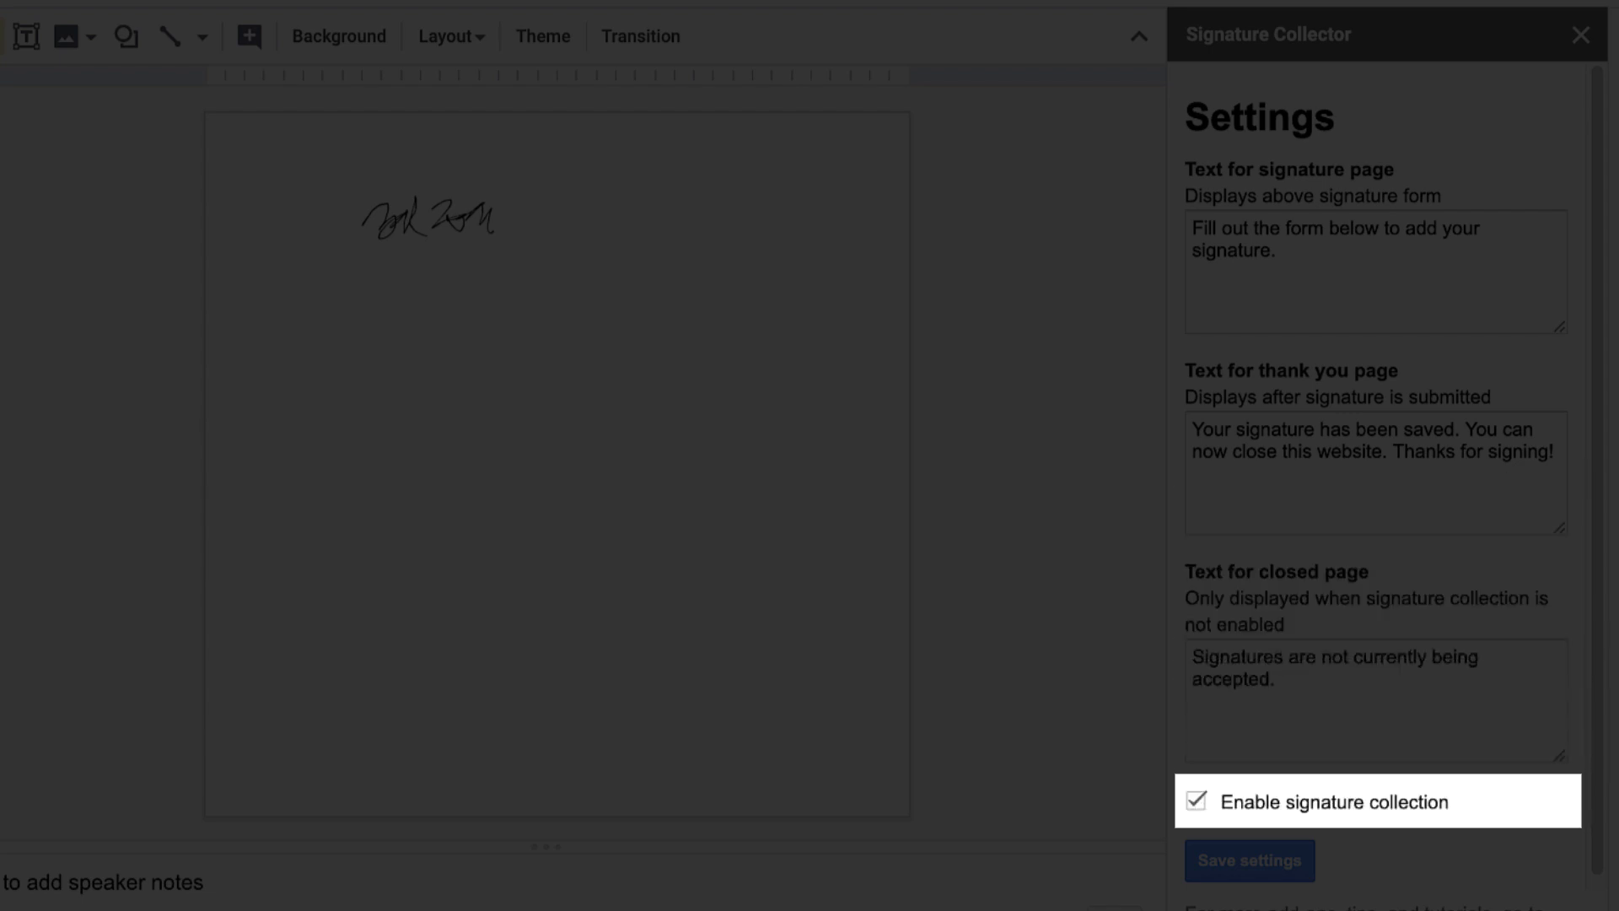
click(1373, 698)
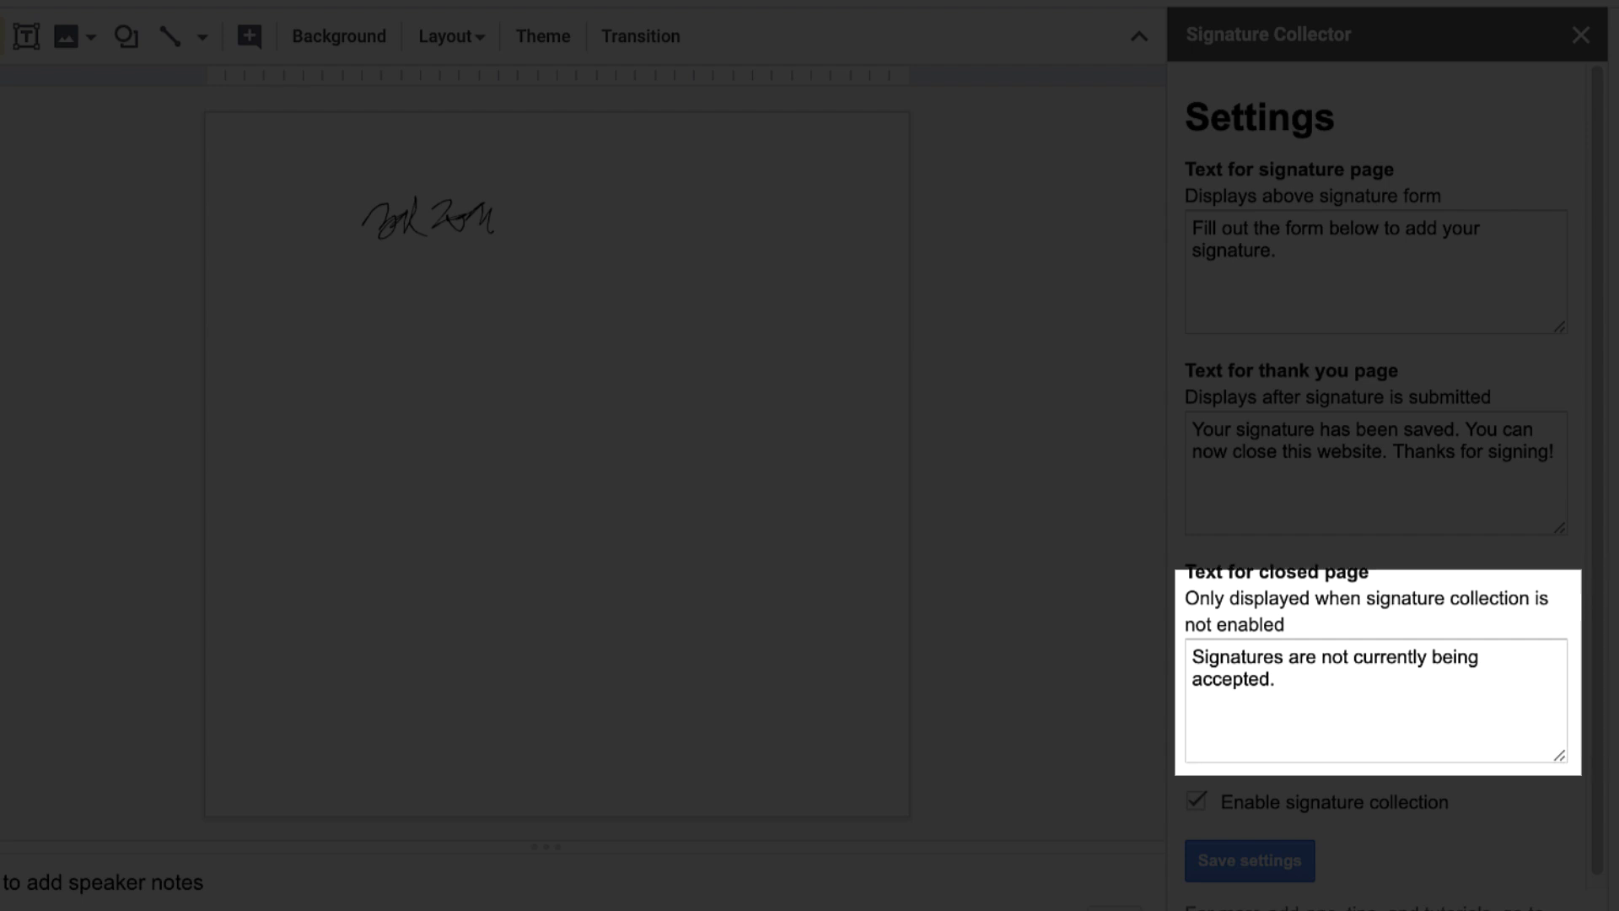
click(1248, 858)
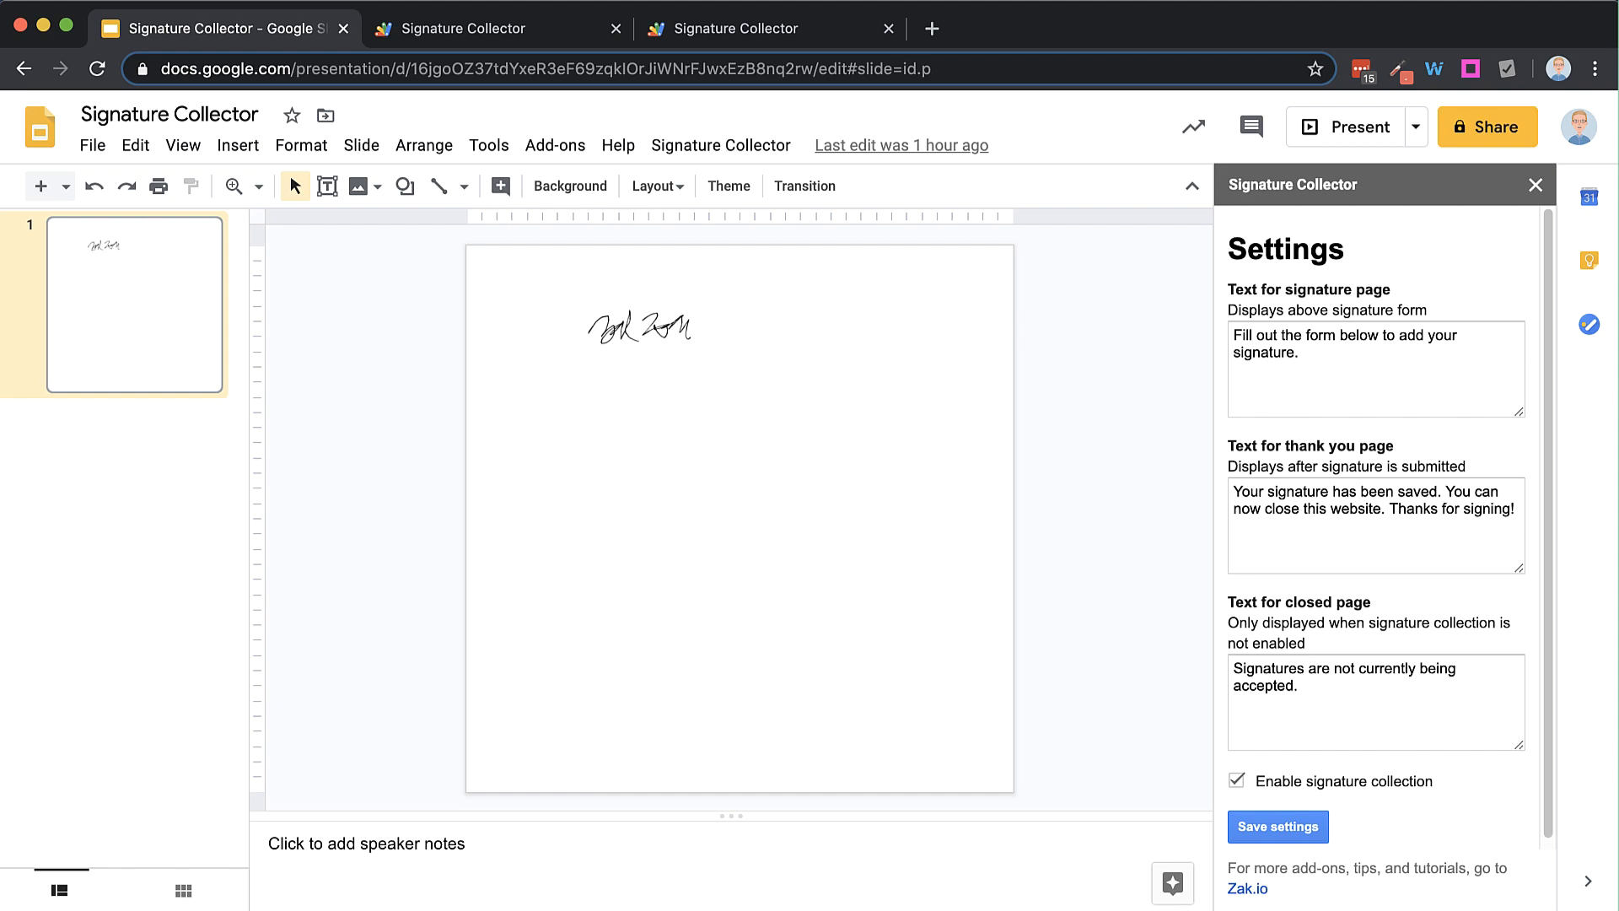
click(692, 145)
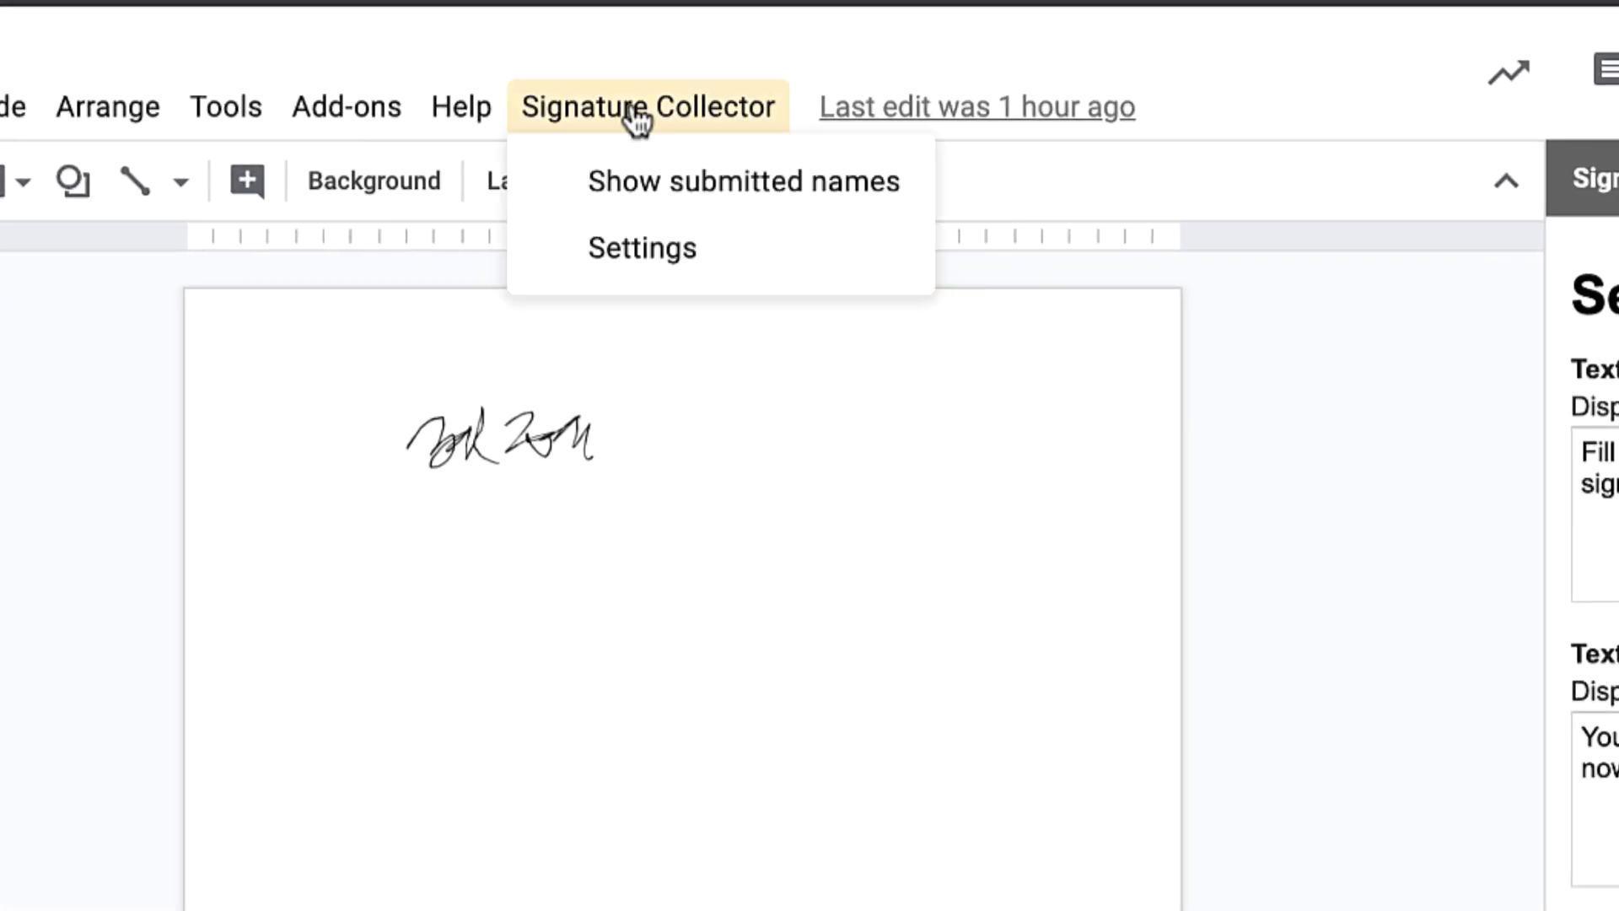
mouse_move(744, 181)
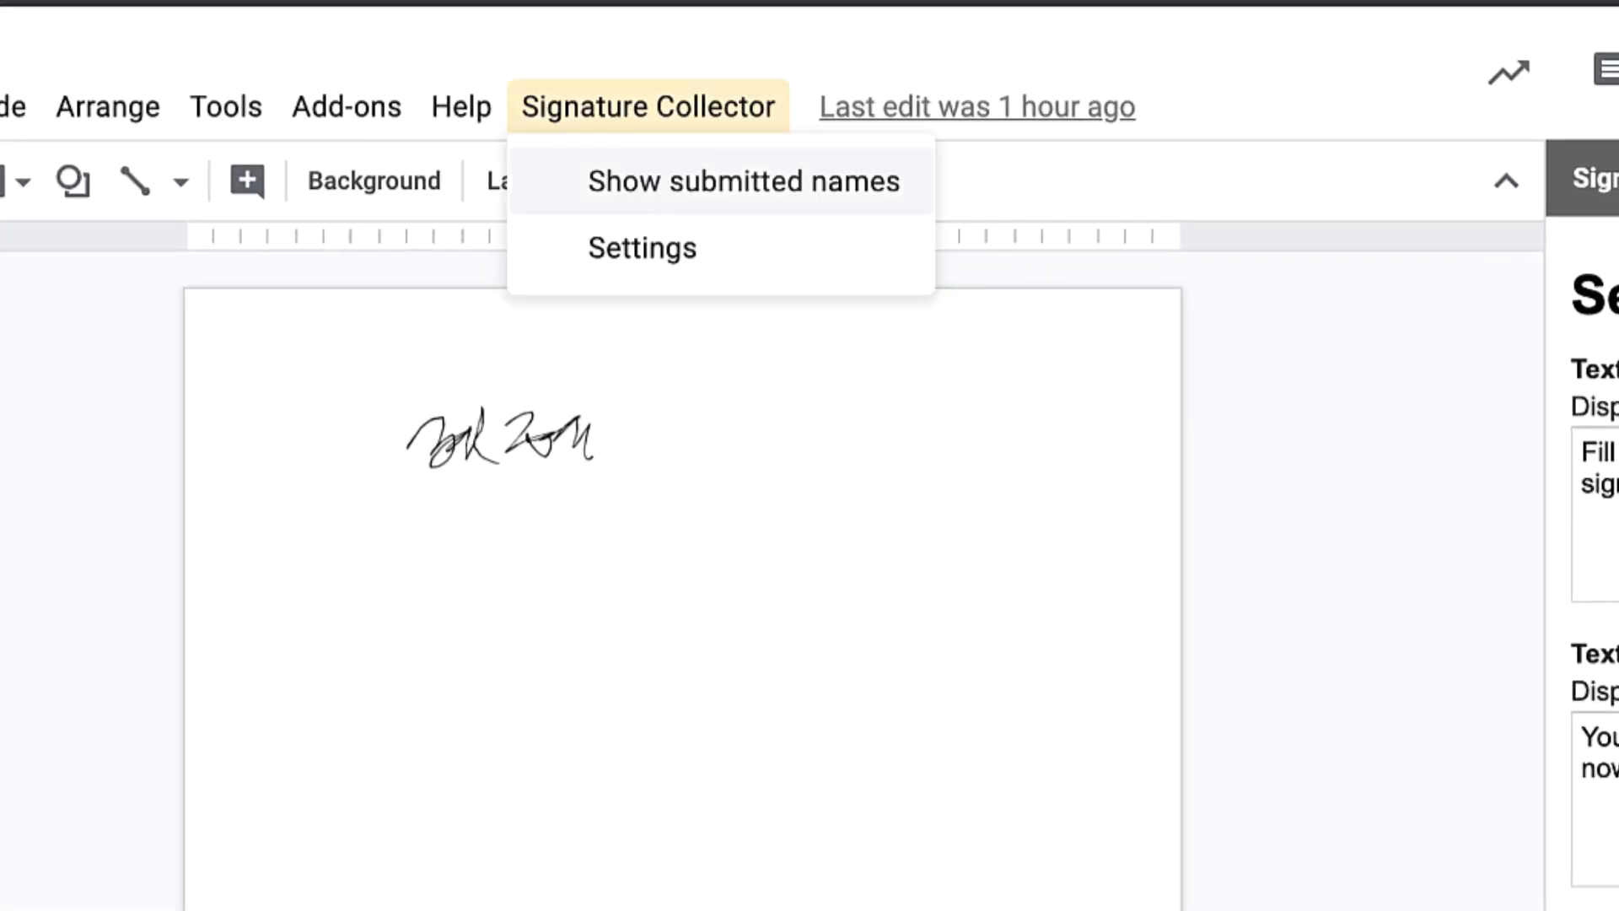
click(742, 181)
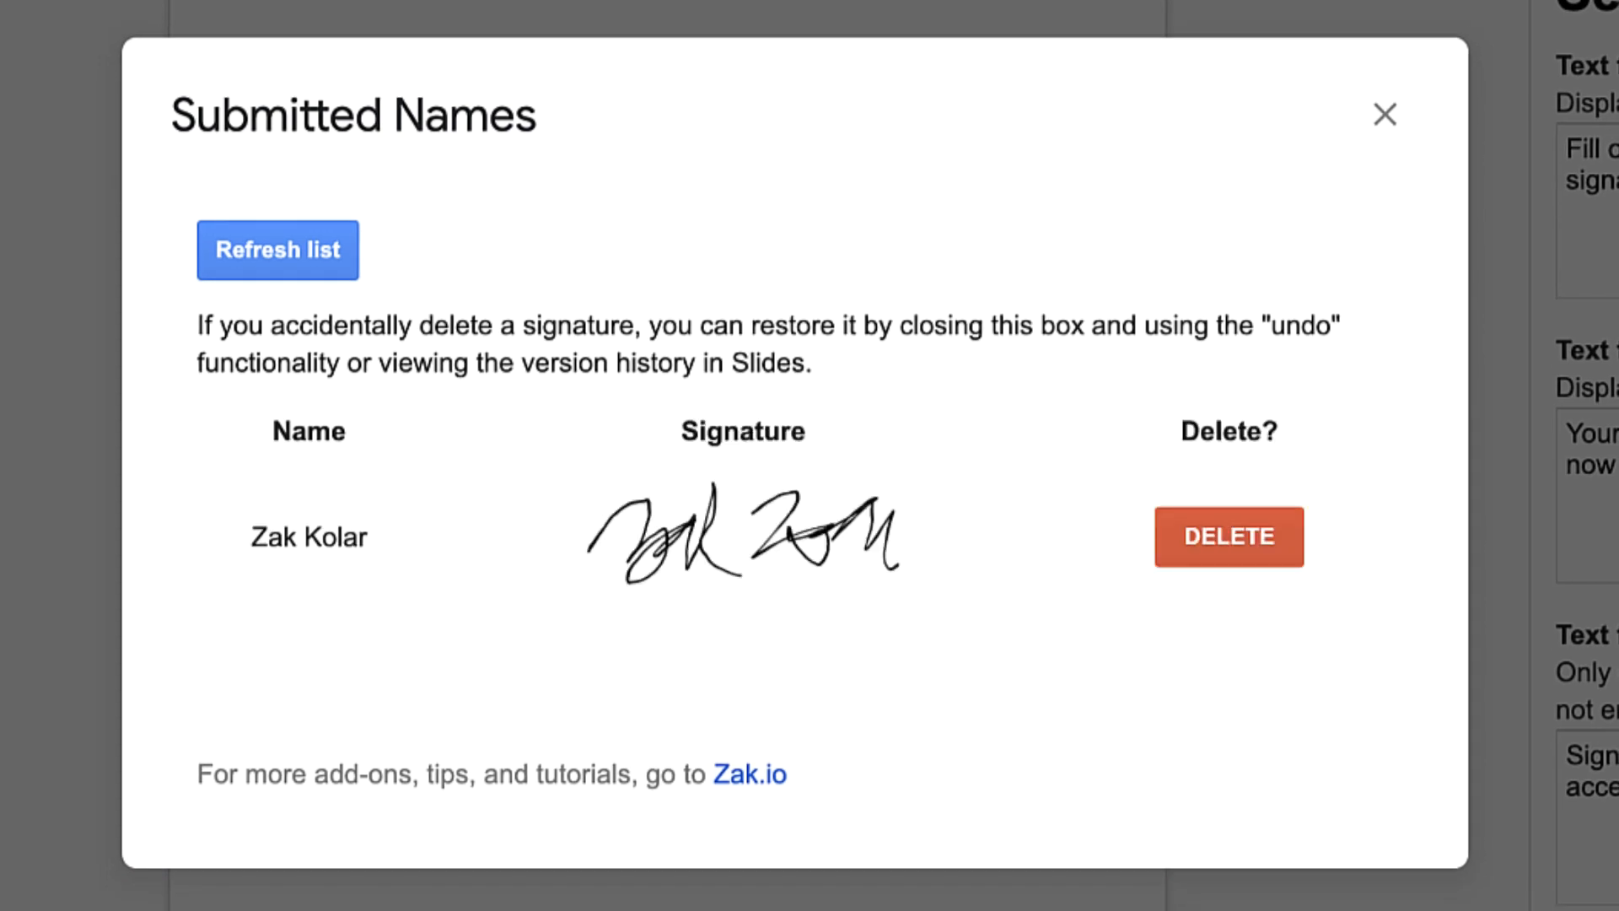
click(1385, 115)
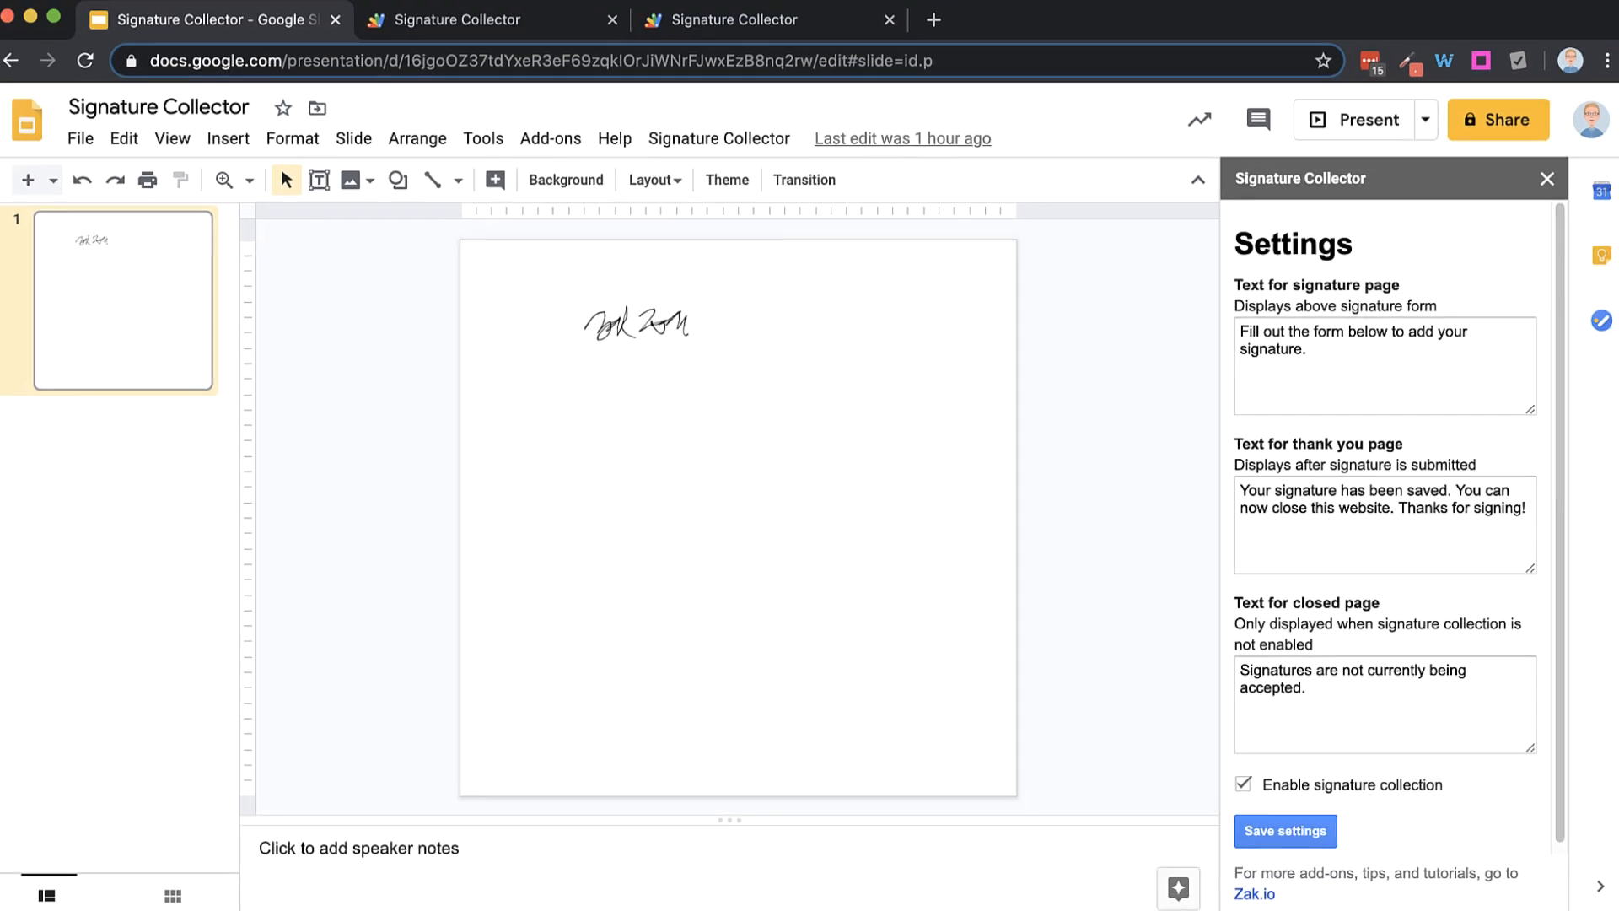